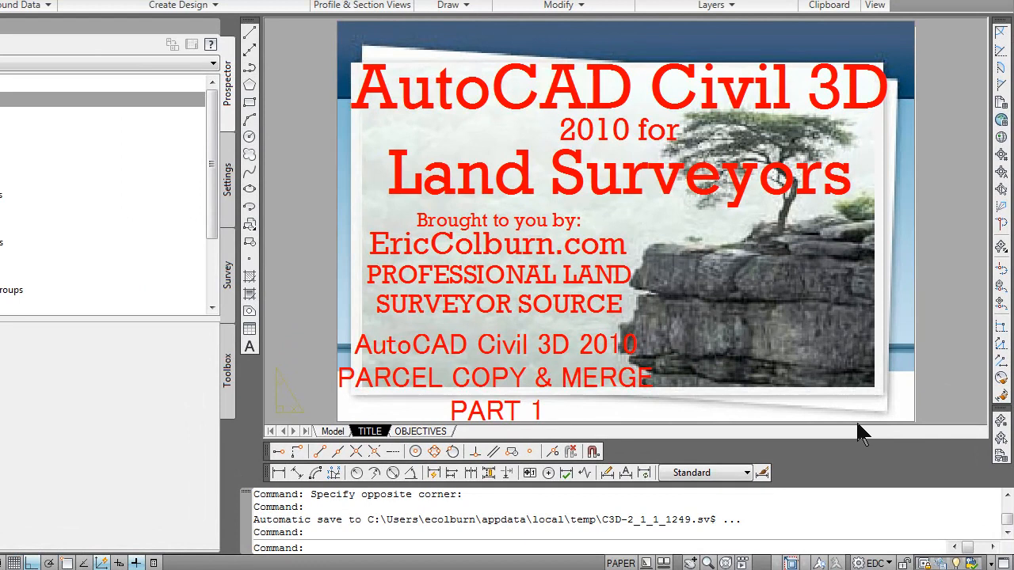
{"action": "mouse_move", "coordinate": [788, 428]}
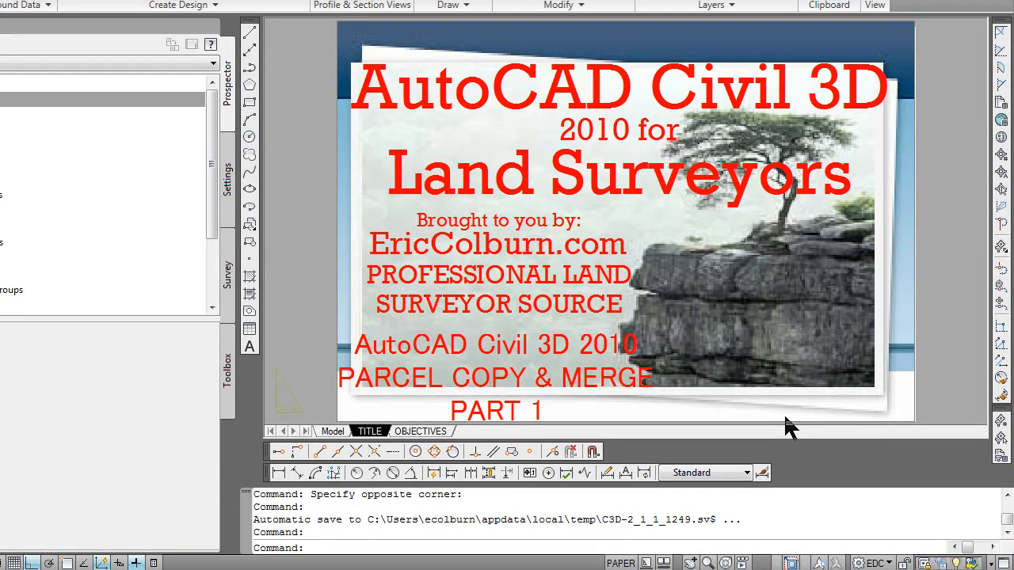
{"action": "mouse_move", "coordinate": [428, 444]}
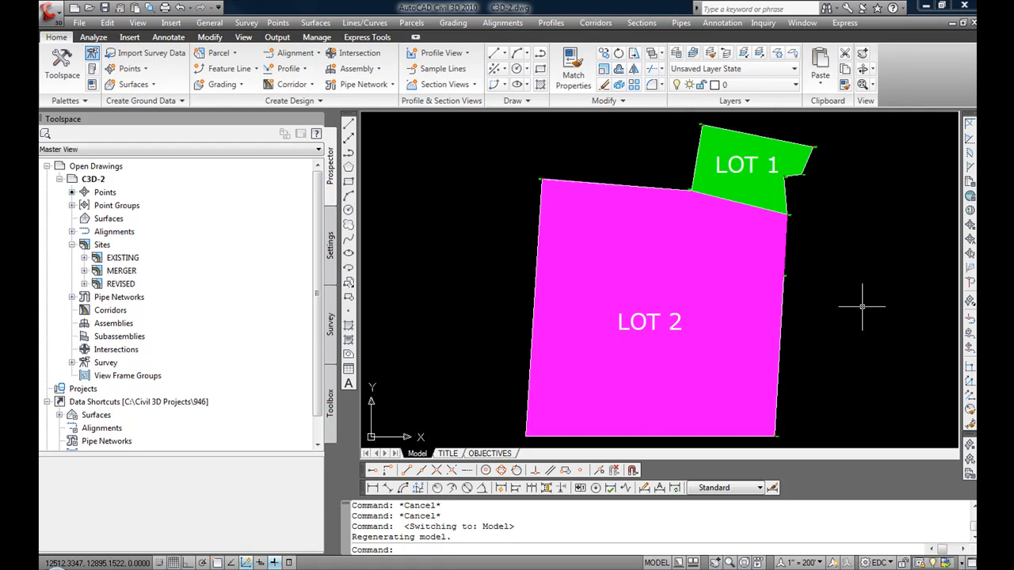
{"action": "mouse_move", "coordinate": [855, 295]}
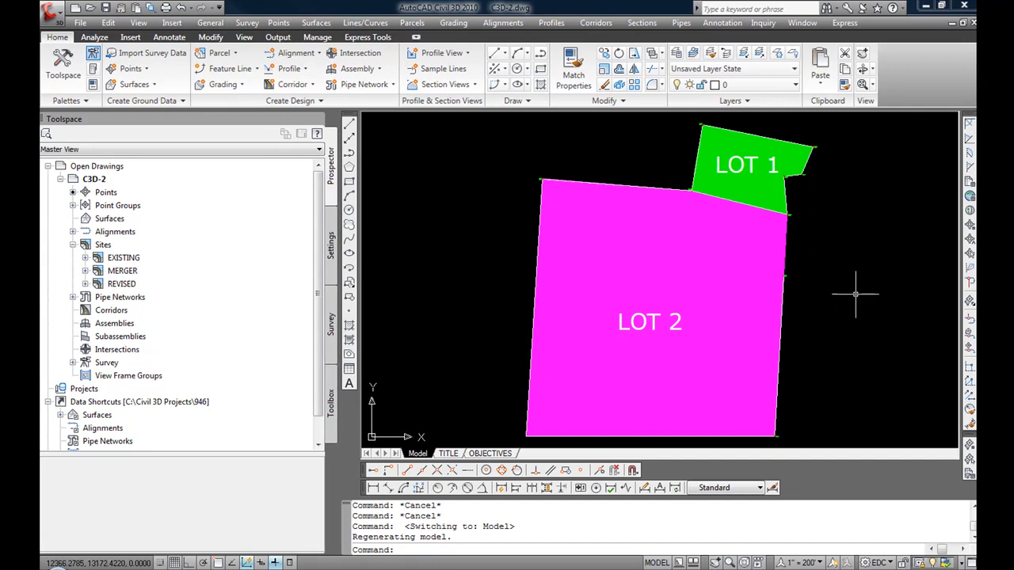
- Restore the PARCEL A layer state from the Home ribbon's layer state list
{"action": "left_click", "coordinate": [793, 68]}
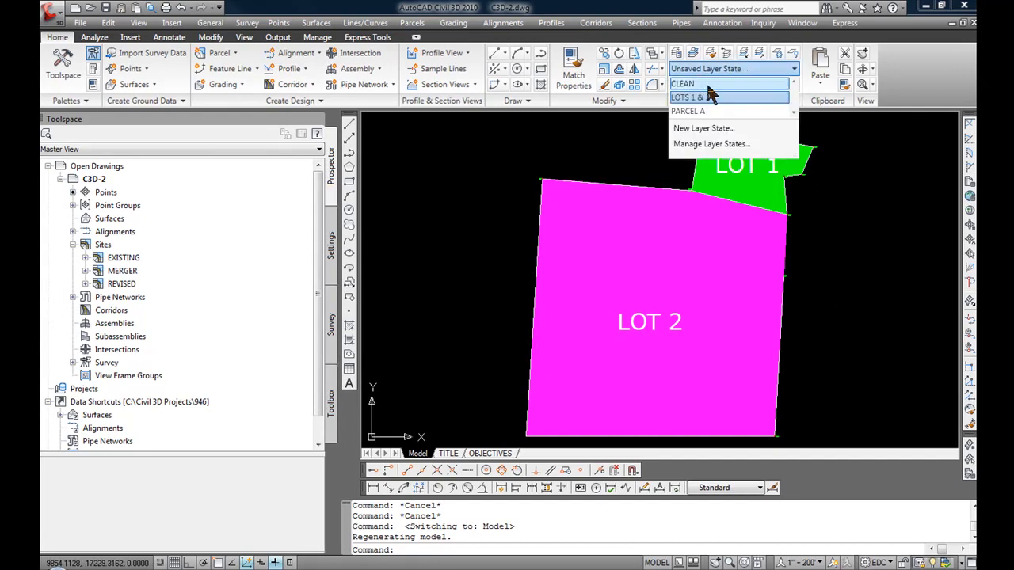
{"action": "left_click", "coordinate": [687, 111]}
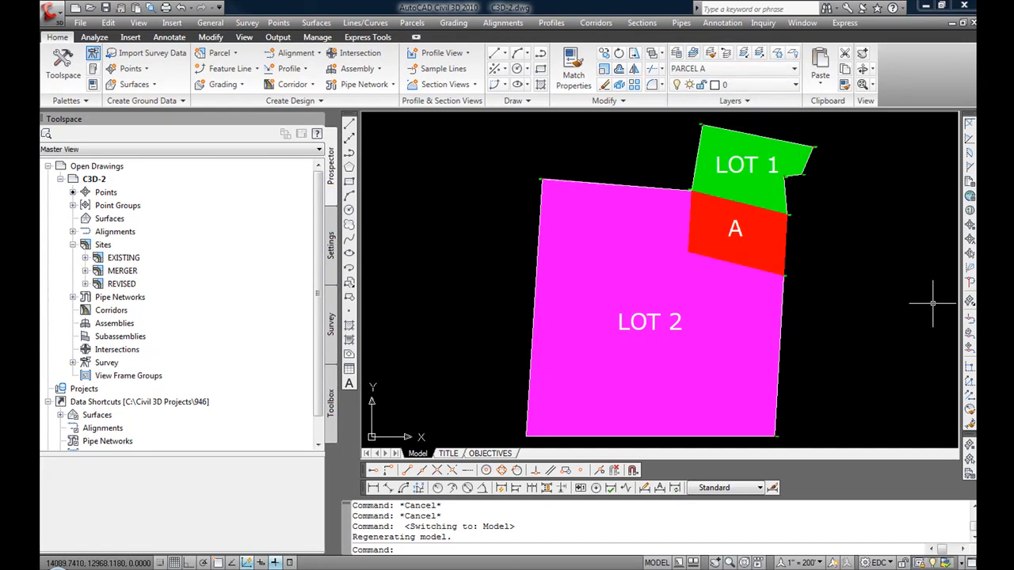
{"action": "mouse_move", "coordinate": [913, 307]}
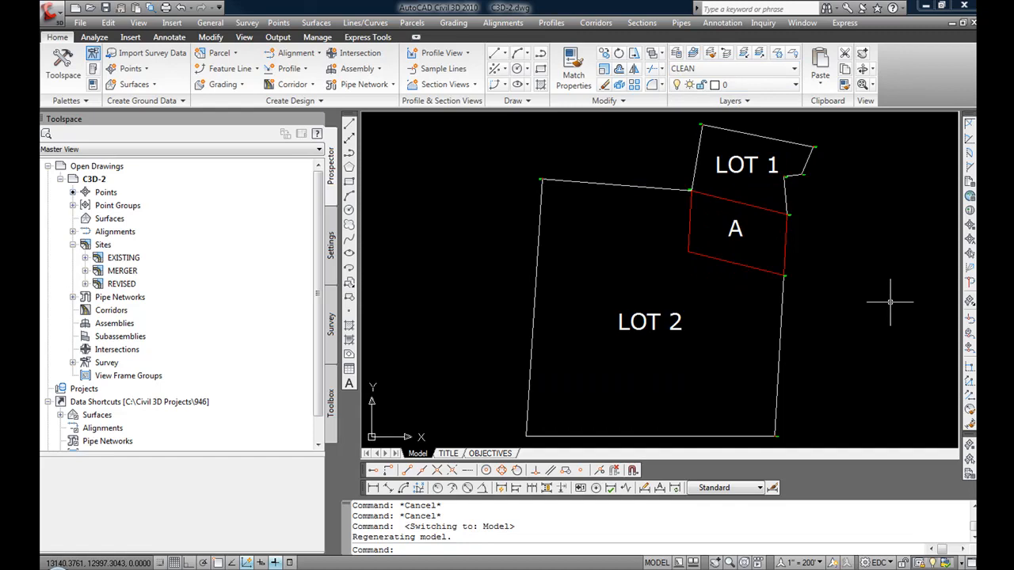
{"action": "mouse_move", "coordinate": [182, 298]}
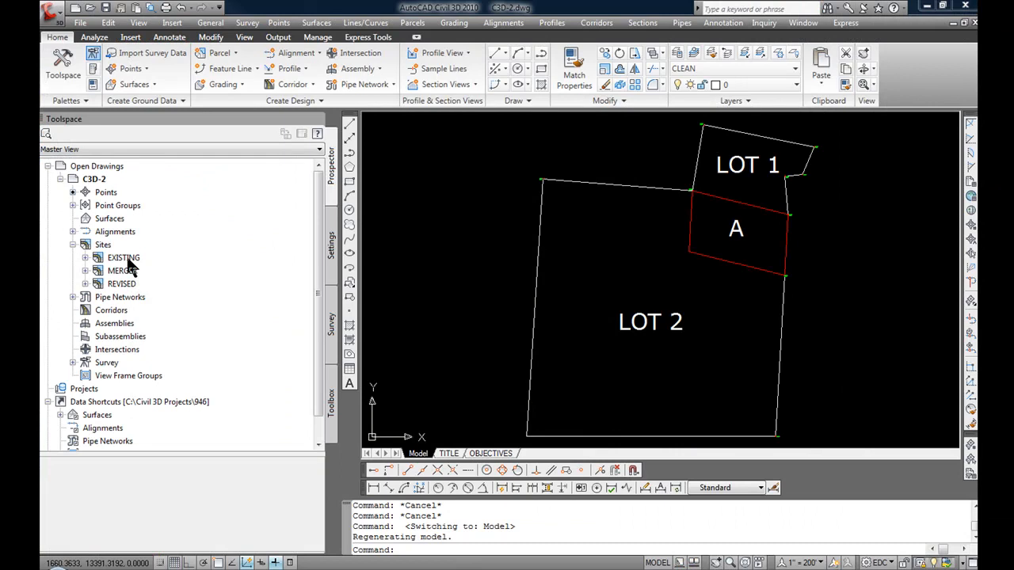
{"action": "mouse_move", "coordinate": [123, 258]}
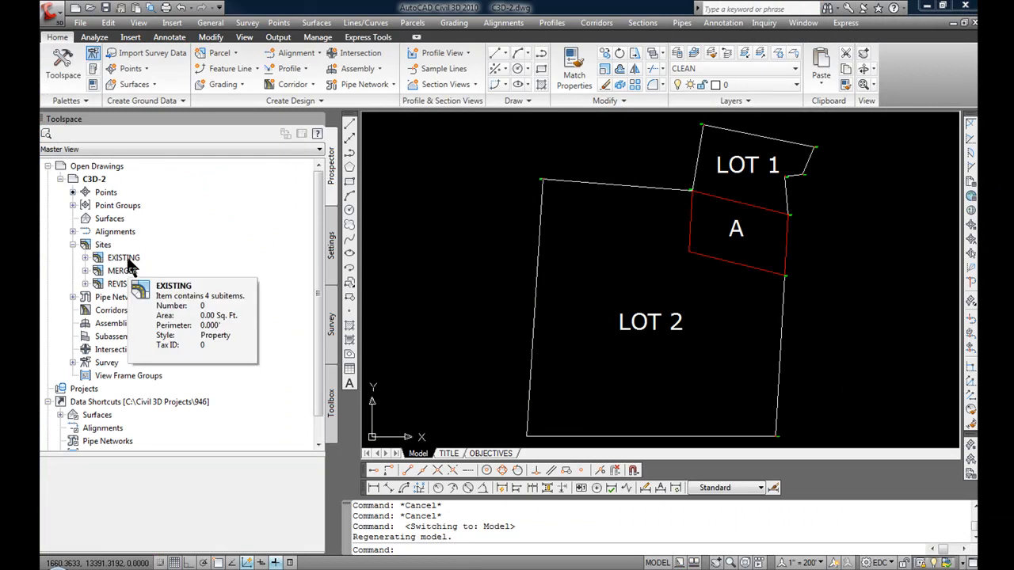
{"action": "mouse_move", "coordinate": [777, 164]}
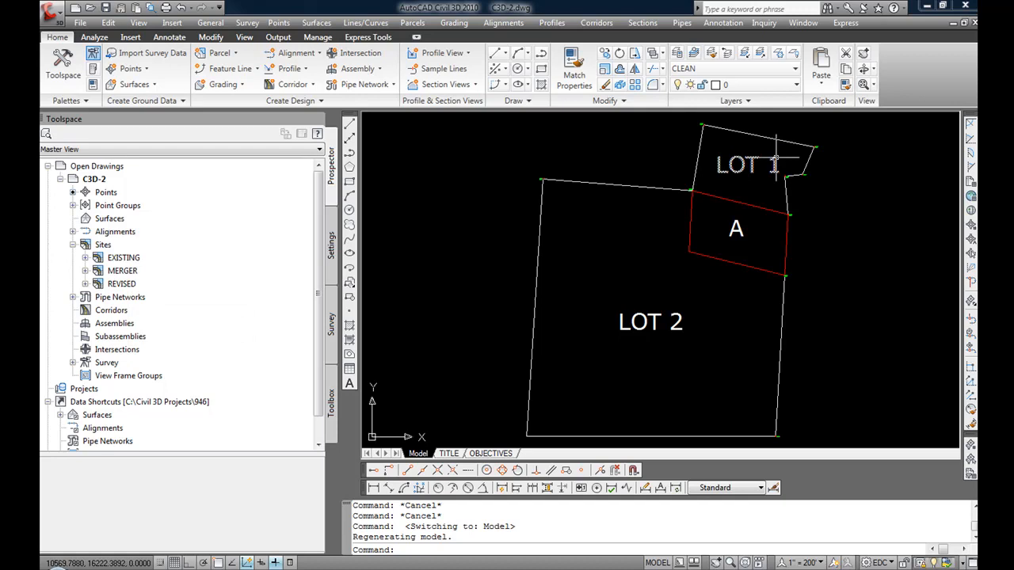
- Pick the LOT 1 boundary line in the drawing
{"action": "left_click", "coordinate": [749, 165]}
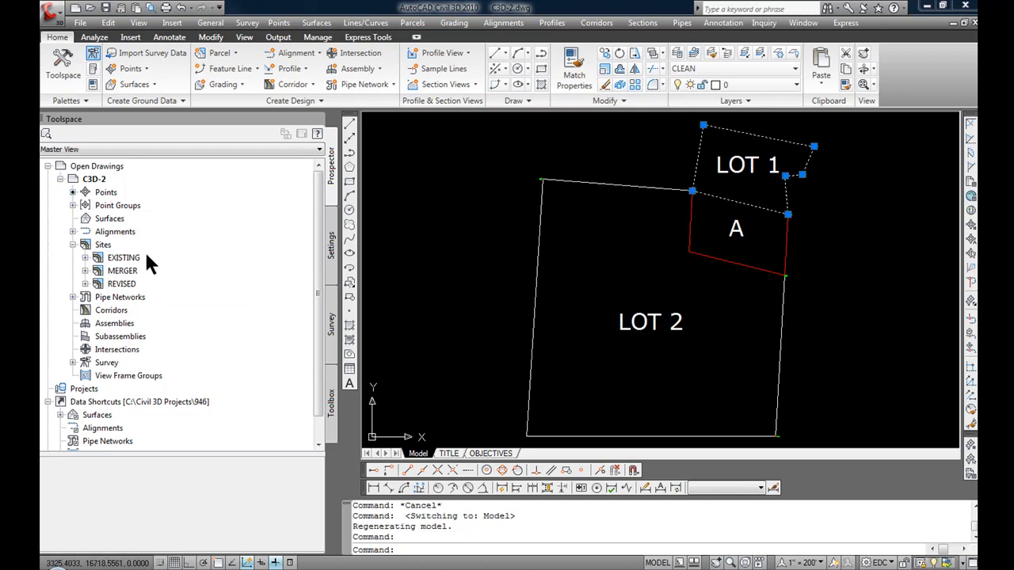
{"action": "mouse_move", "coordinate": [123, 270]}
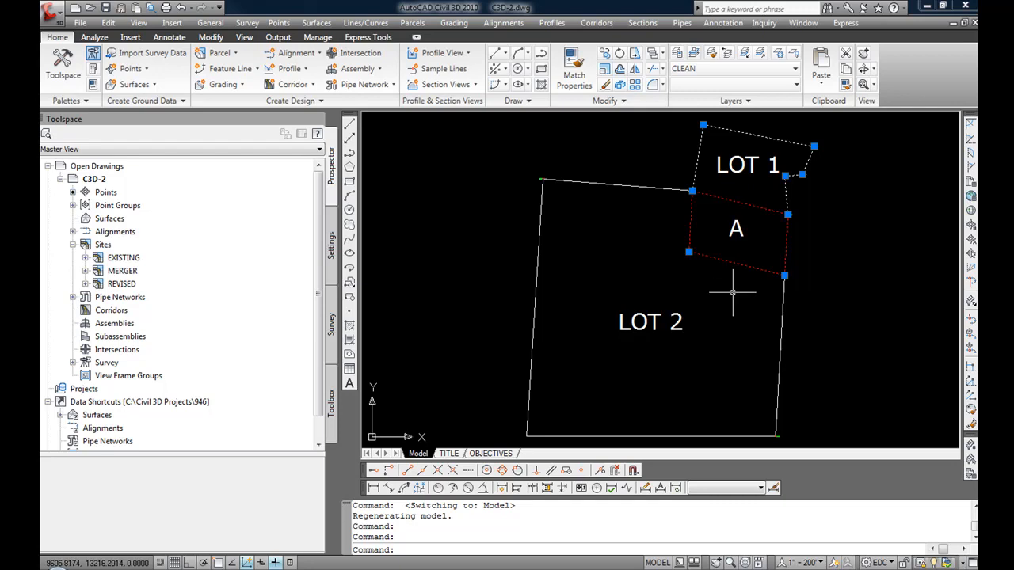
{"action": "mouse_move", "coordinate": [227, 297]}
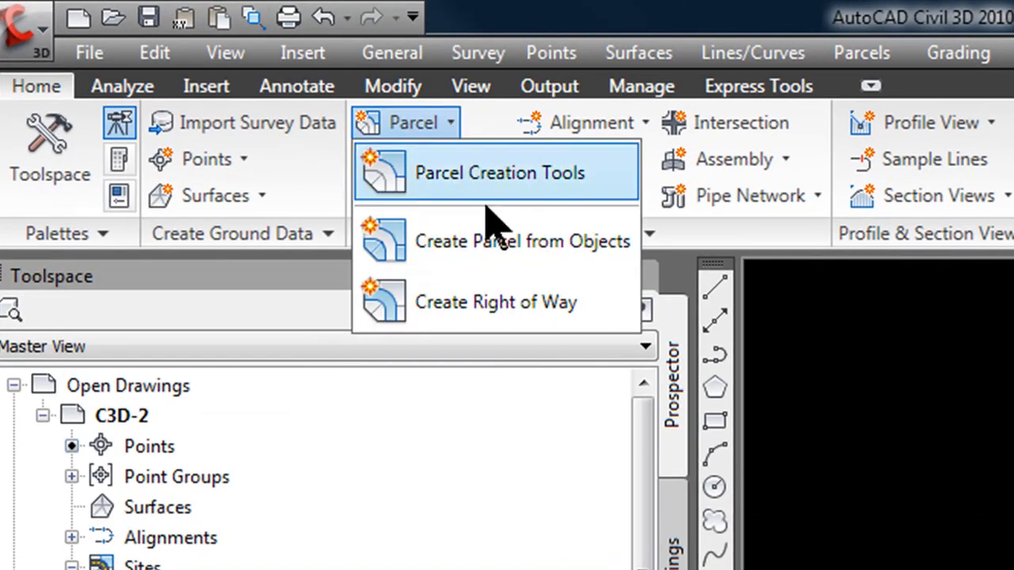
{"action": "mouse_move", "coordinate": [500, 241]}
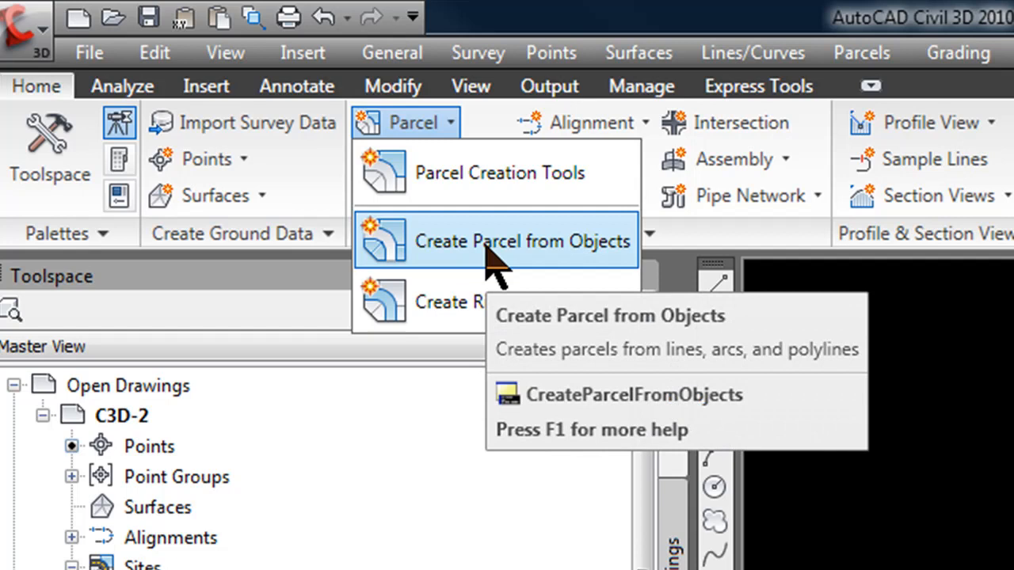
- Start Create Parcel from Objects for the picked boundary polyline
{"action": "left_click", "coordinate": [499, 241]}
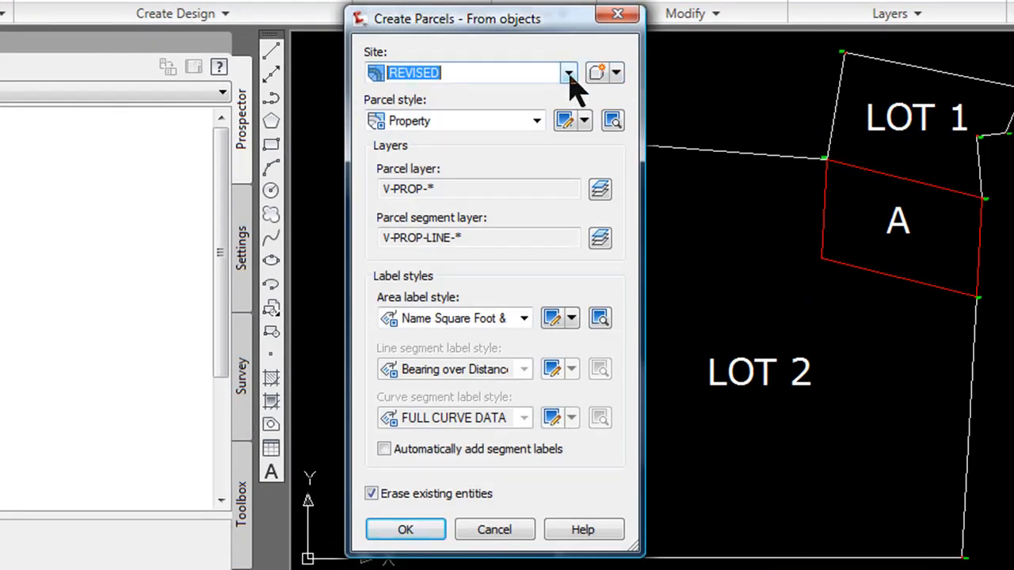
- Create the parcel on site EXISTING with Property style and automatic segment labels
{"action": "left_click", "coordinate": [568, 72]}
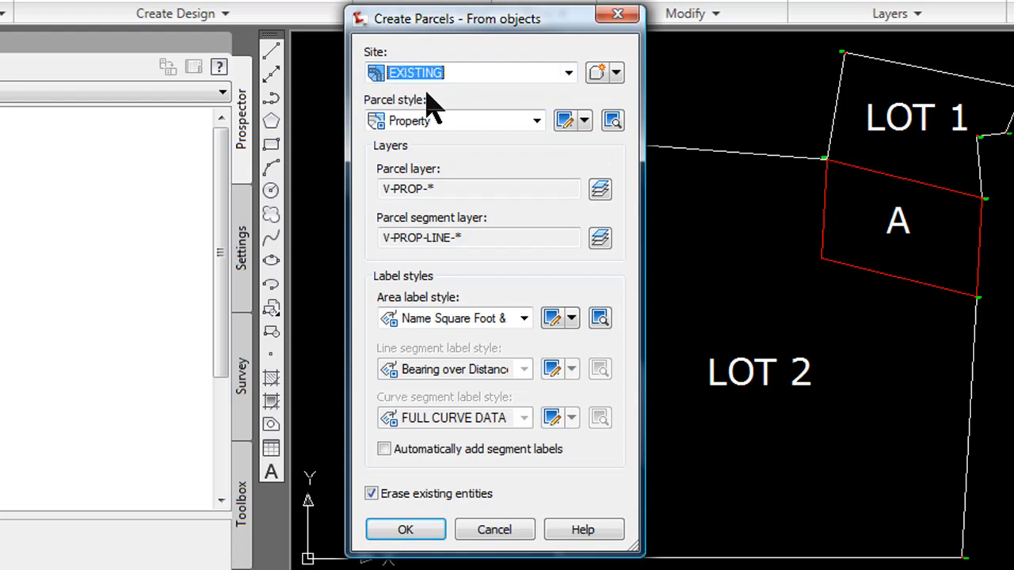
{"action": "mouse_move", "coordinate": [428, 131]}
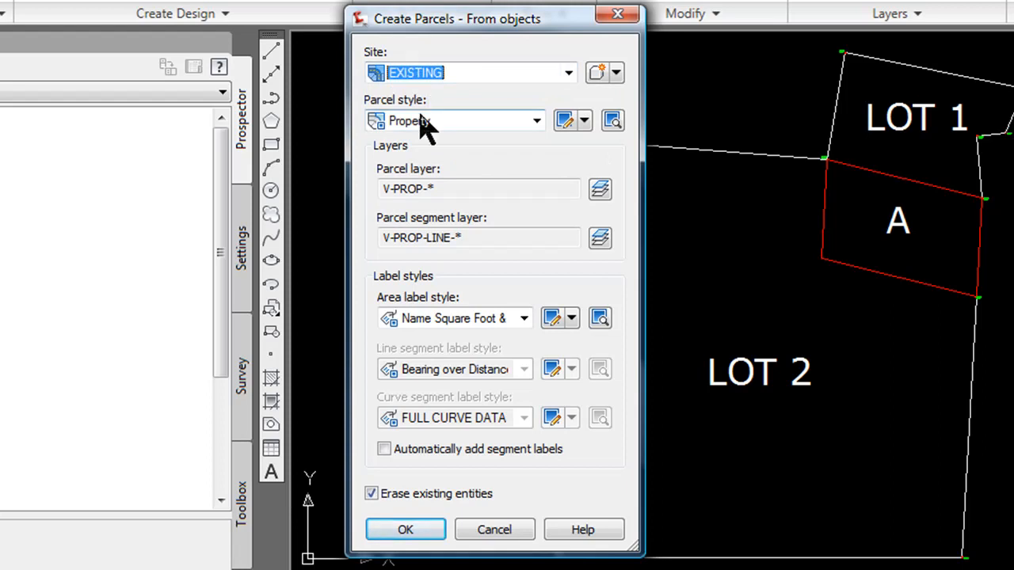
{"action": "left_click", "coordinate": [537, 121]}
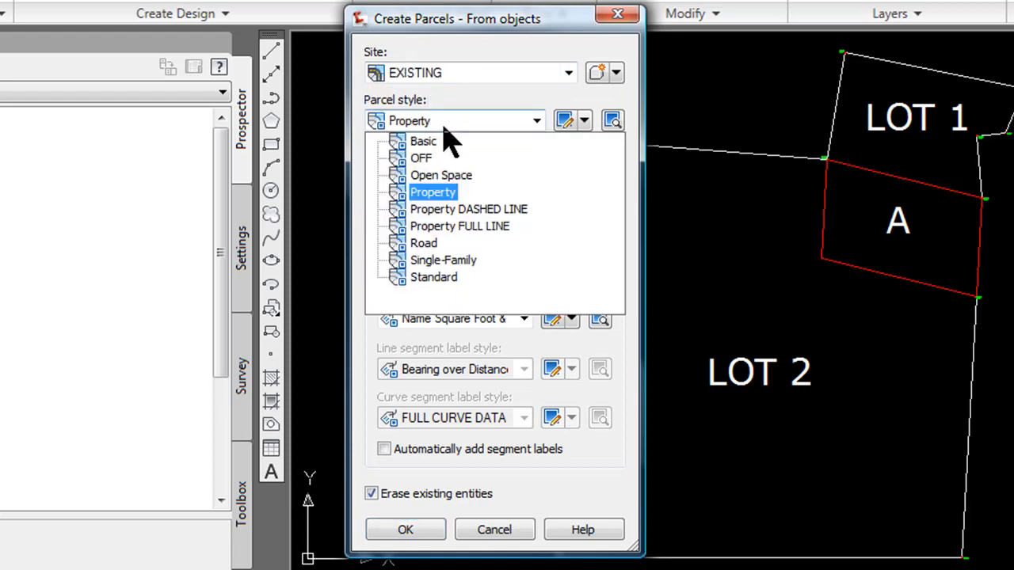
{"action": "left_click", "coordinate": [433, 192]}
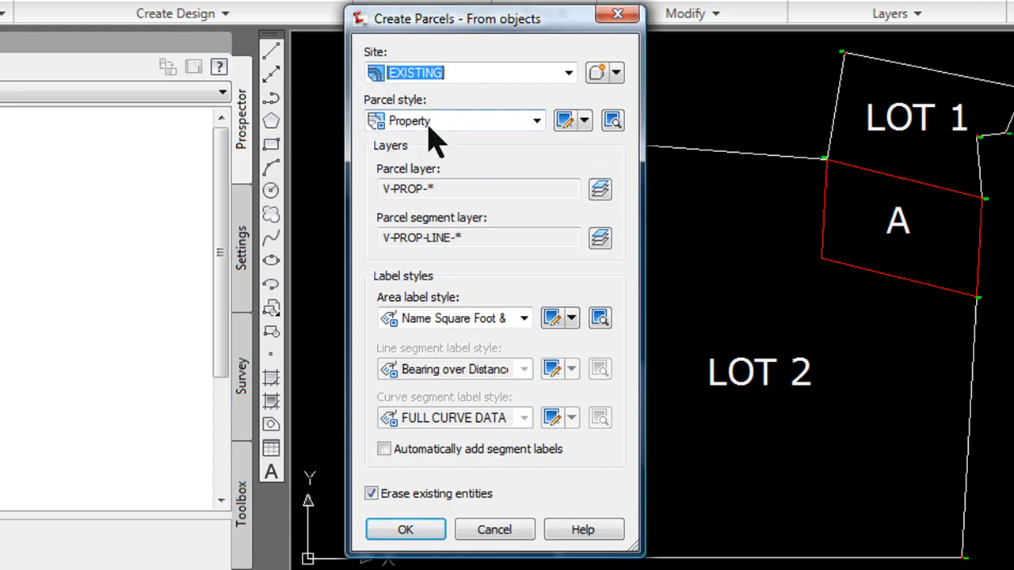
{"action": "mouse_move", "coordinate": [432, 120]}
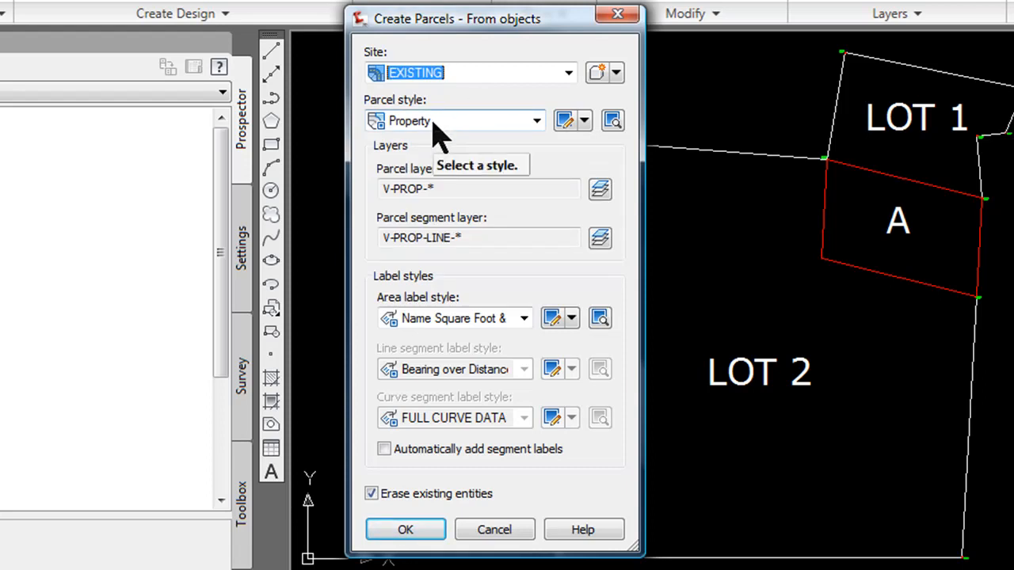
{"action": "mouse_move", "coordinate": [539, 167]}
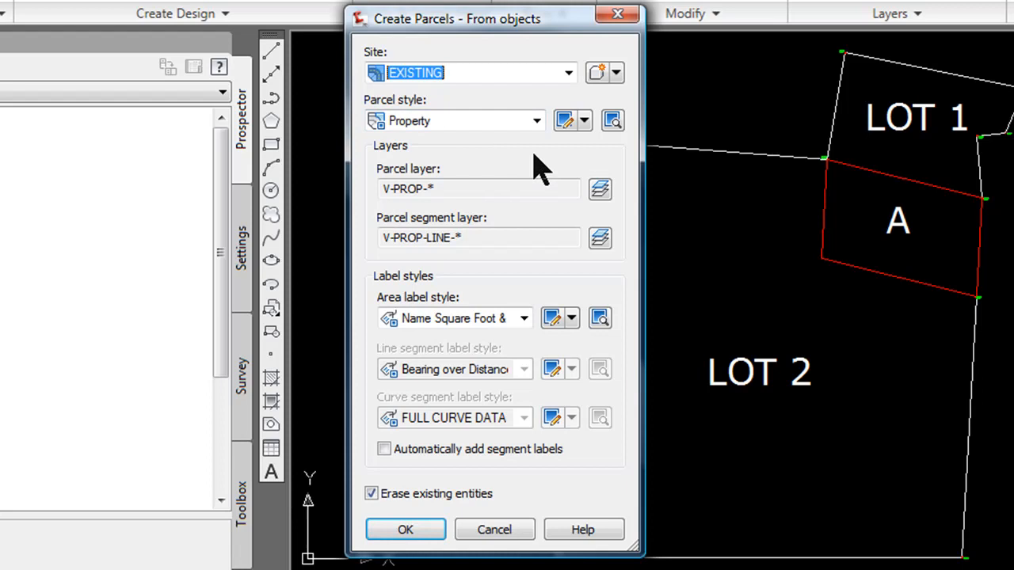
{"action": "left_click", "coordinate": [384, 448]}
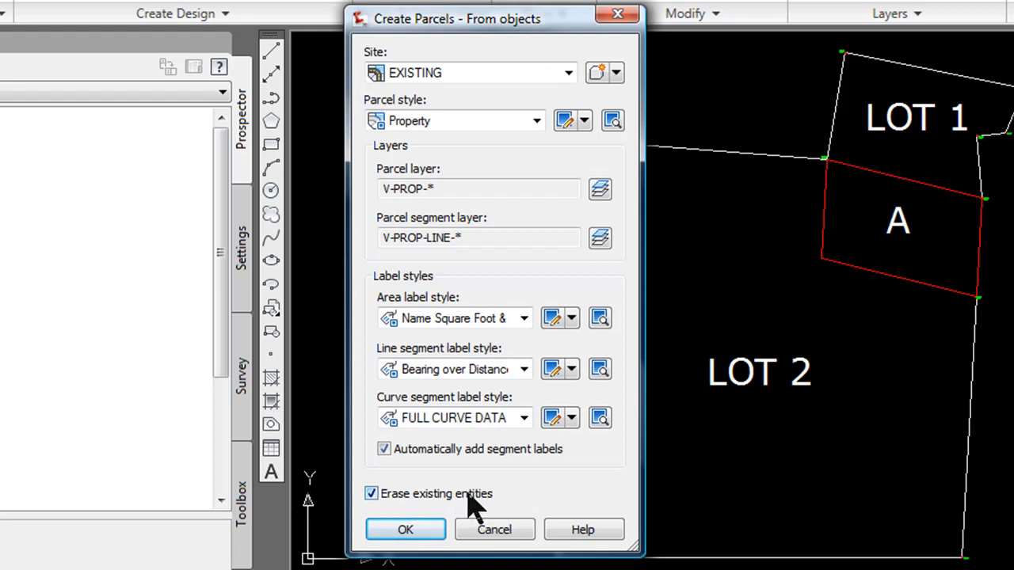
{"action": "left_click", "coordinate": [405, 529]}
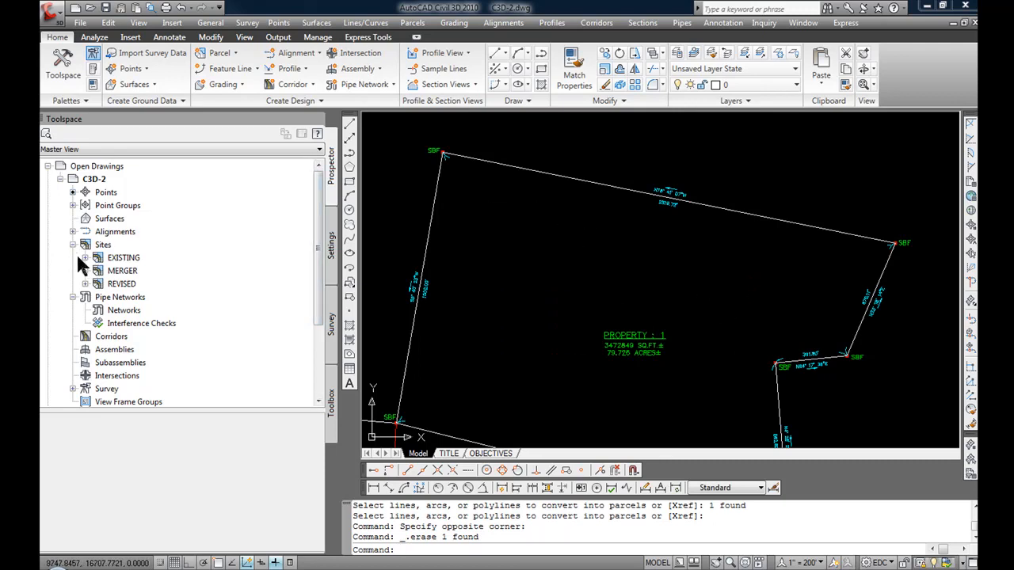
{"action": "mouse_move", "coordinate": [89, 271]}
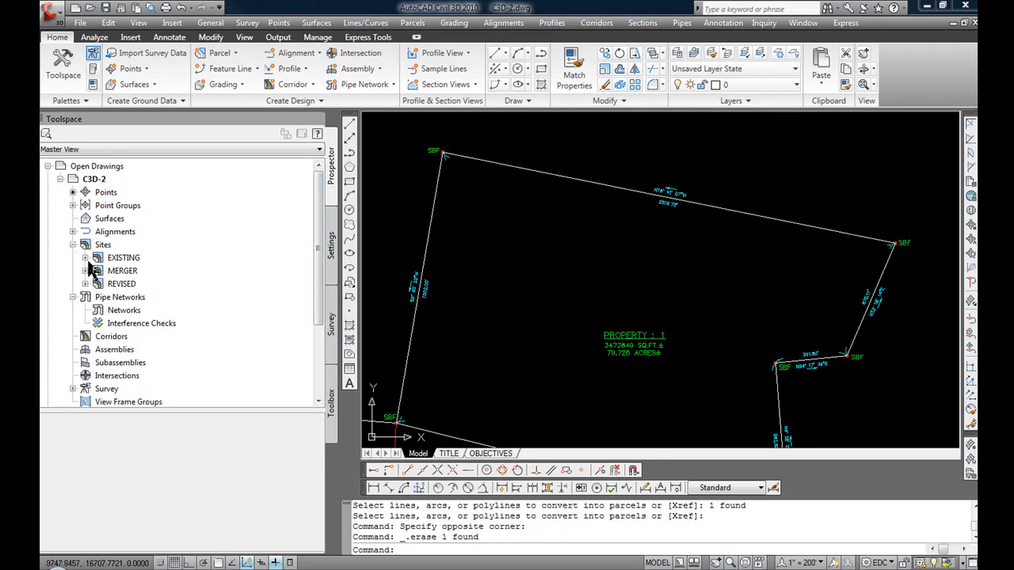
- Expand EXISTING > Parcels in Prospector and select Property : 1
{"action": "left_click", "coordinate": [85, 258]}
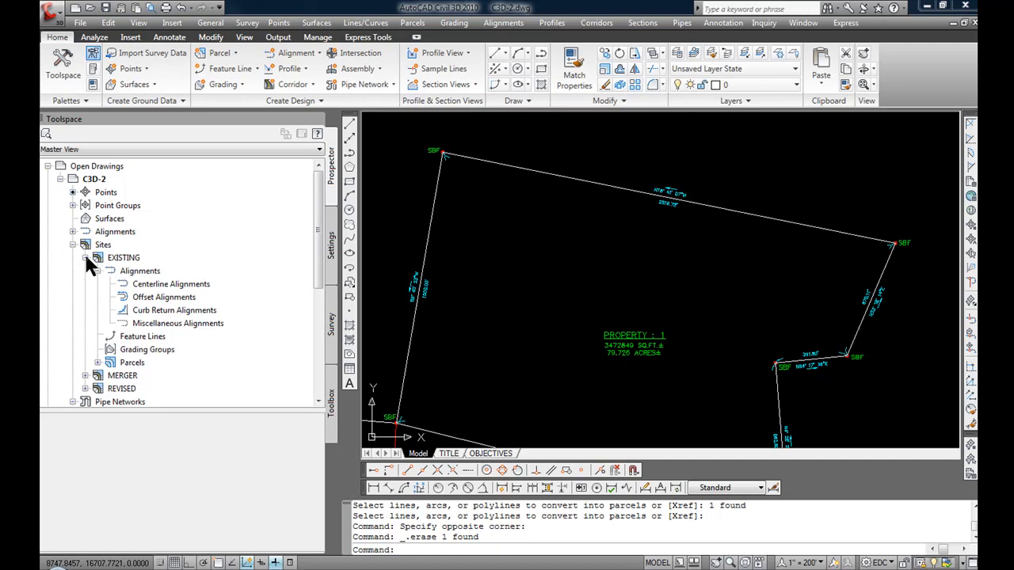
{"action": "left_click", "coordinate": [85, 362]}
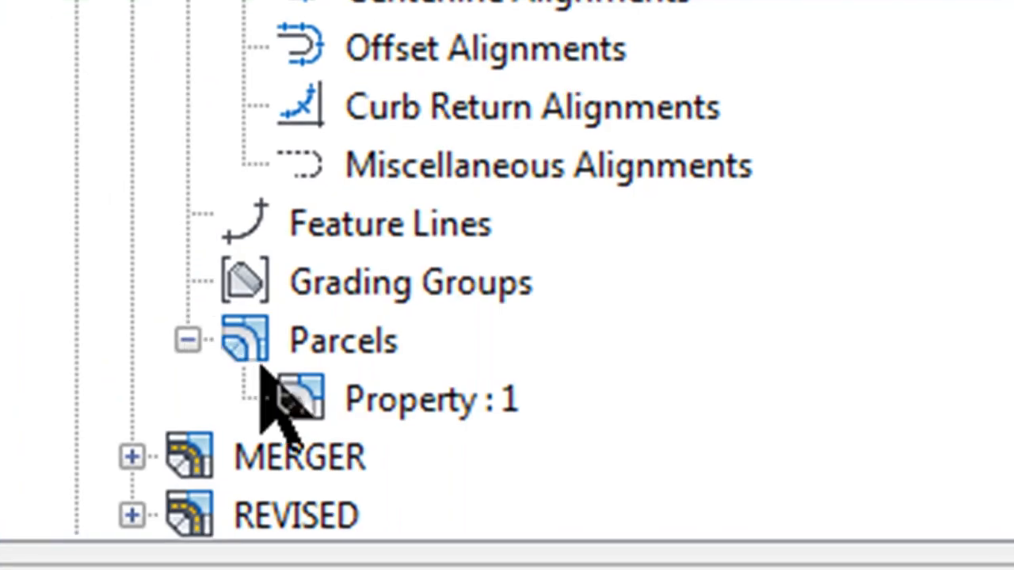
{"action": "left_click", "coordinate": [432, 399]}
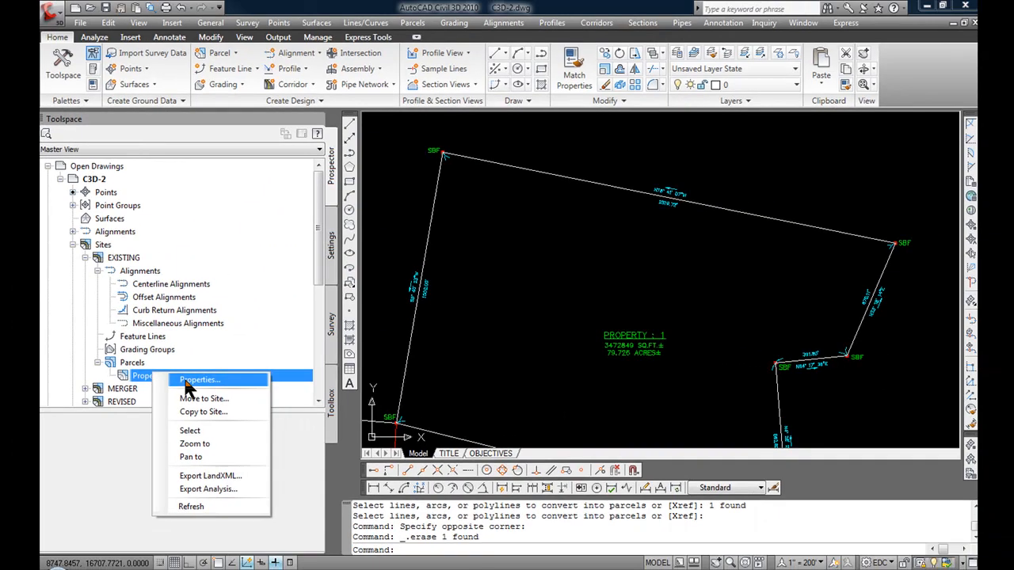
- Rename parcel Property : 1 to LOT 1 in Parcel Properties
{"action": "left_click", "coordinate": [199, 379]}
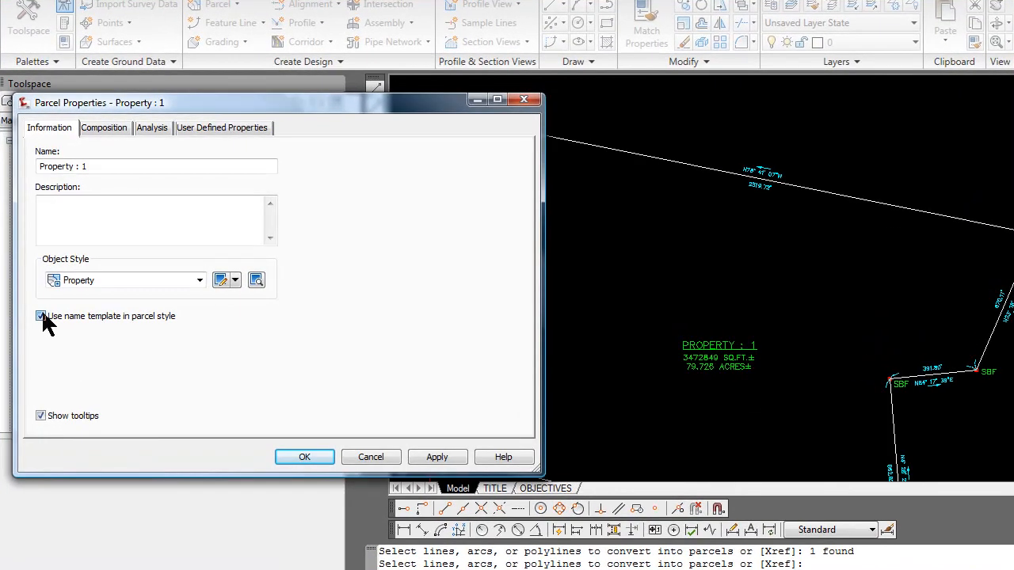
{"action": "left_click", "coordinate": [41, 316]}
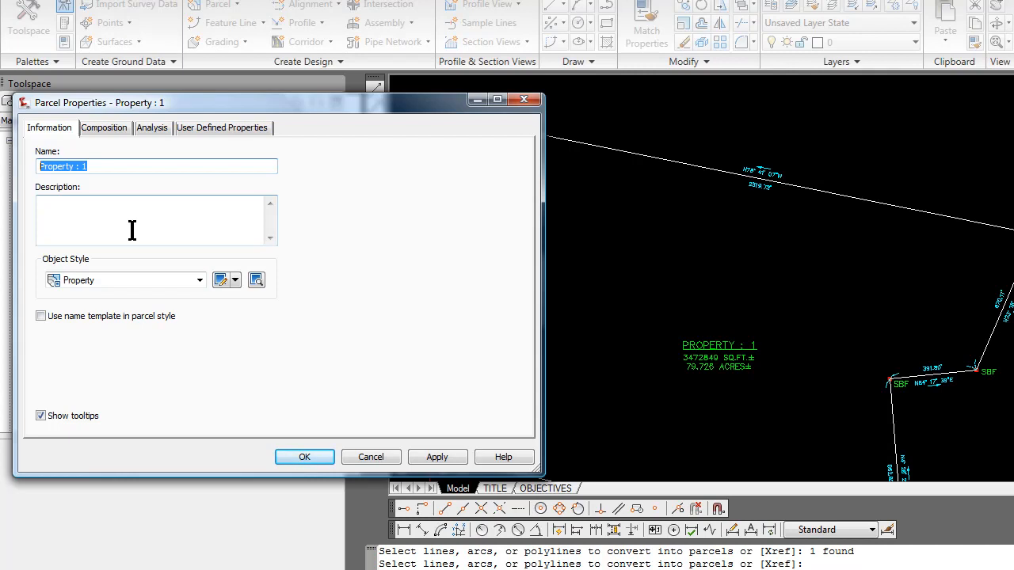
{"action": "type", "text": "LO"}
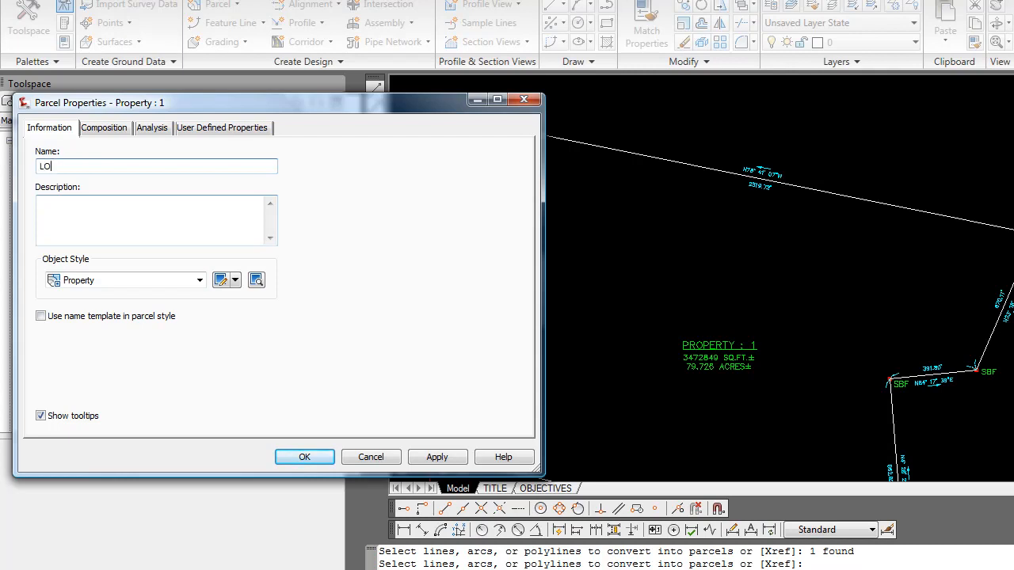
{"action": "type", "text": "T 1"}
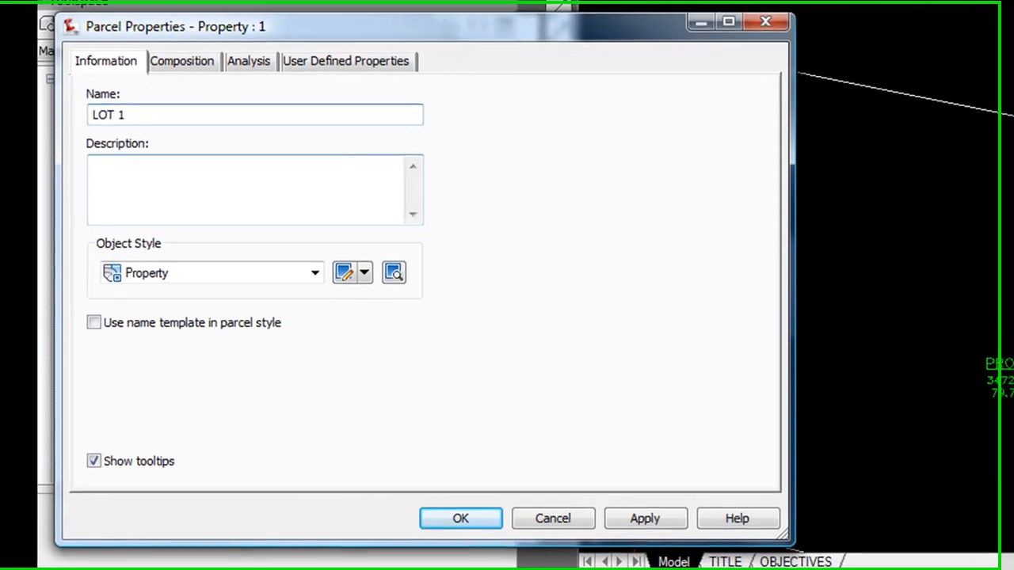
{"action": "left_click", "coordinate": [644, 518]}
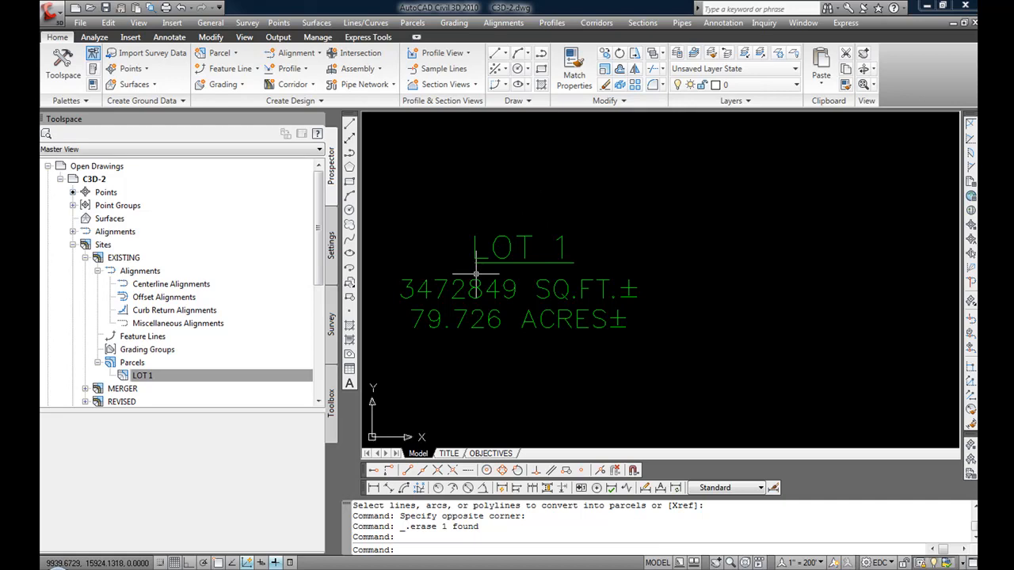
{"action": "mouse_move", "coordinate": [677, 262]}
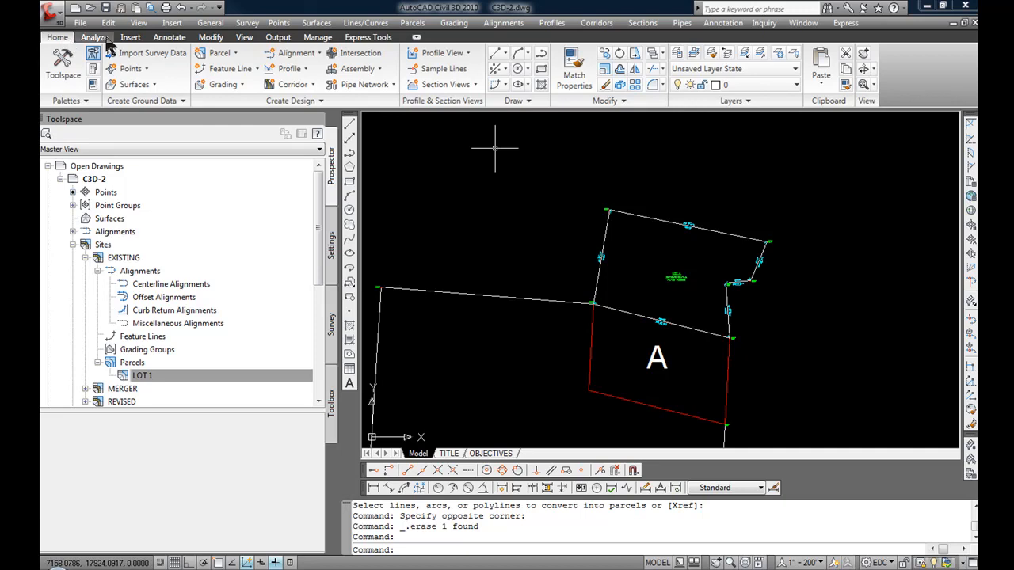
- Open the Parcel creation options on the Home ribbon
{"action": "left_click", "coordinate": [221, 52]}
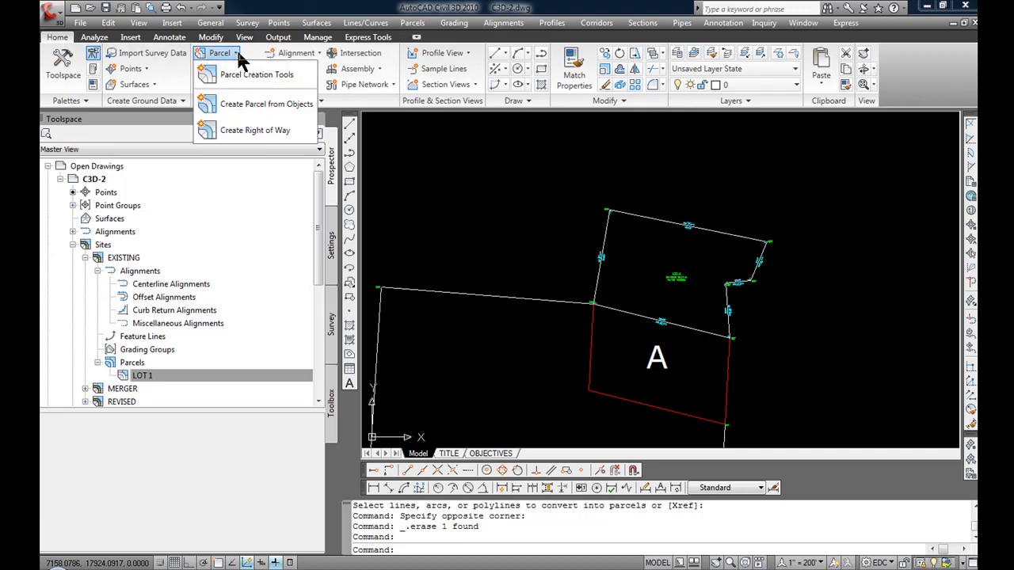
{"action": "mouse_move", "coordinate": [266, 104]}
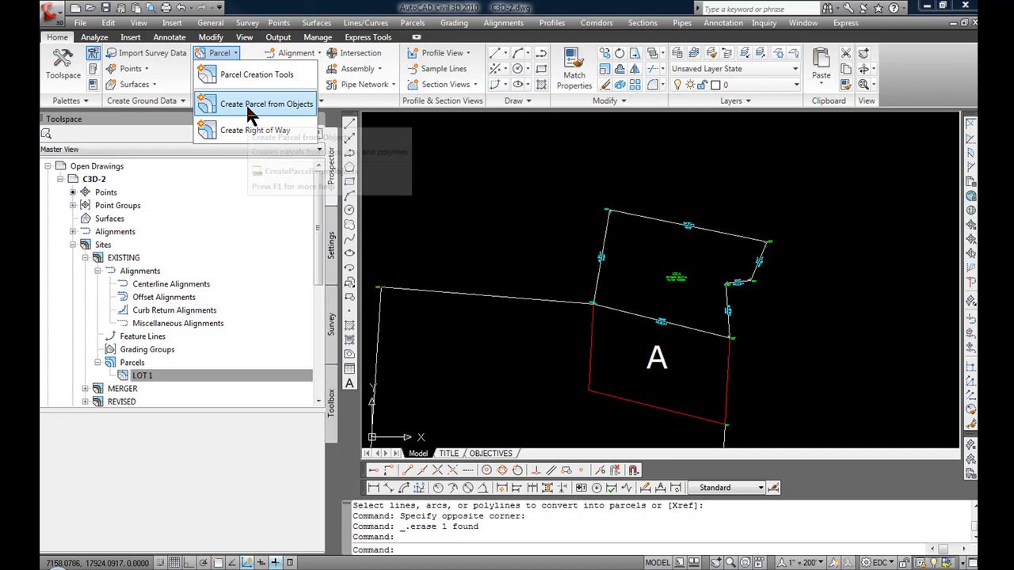
{"action": "mouse_move", "coordinate": [265, 104]}
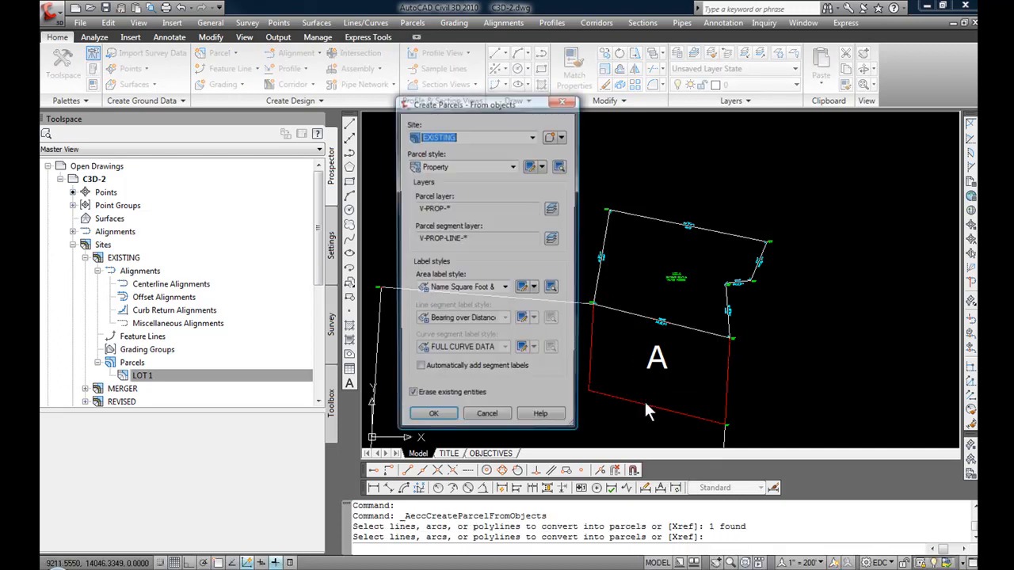
- Create the parcel from the red outline around A on the MERGER site
{"action": "left_click", "coordinate": [532, 137]}
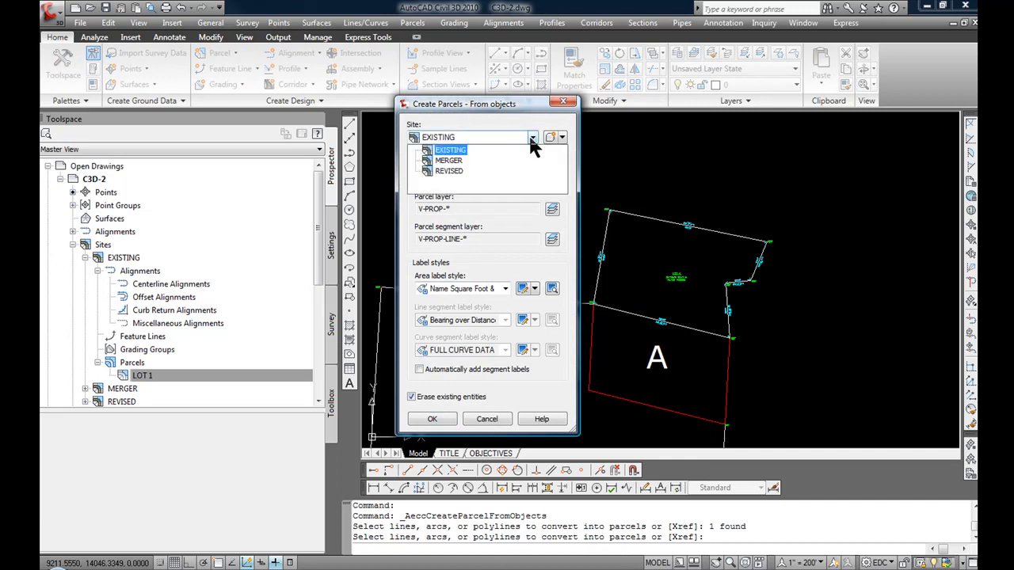
{"action": "left_click", "coordinate": [448, 160]}
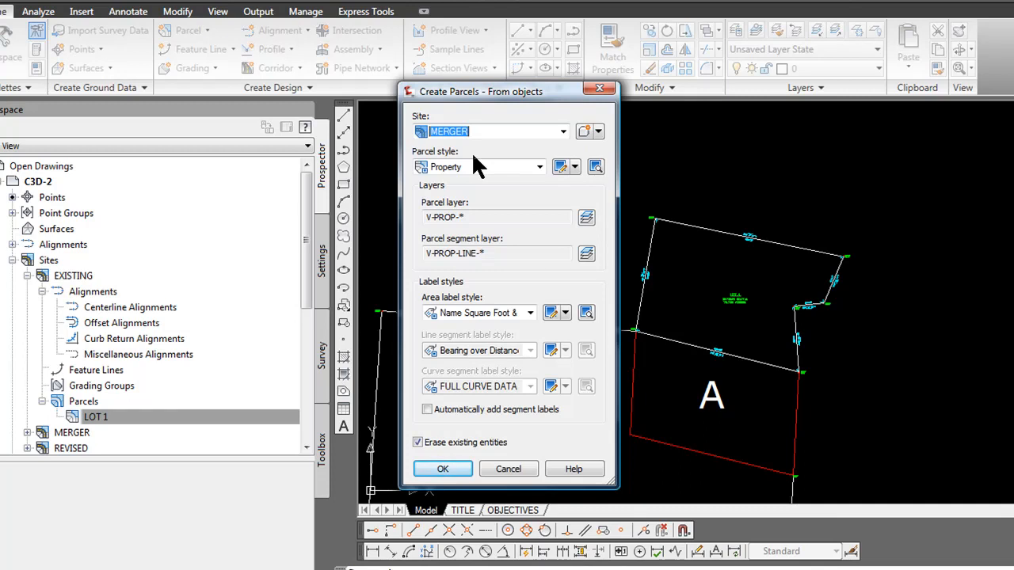
{"action": "mouse_move", "coordinate": [419, 453]}
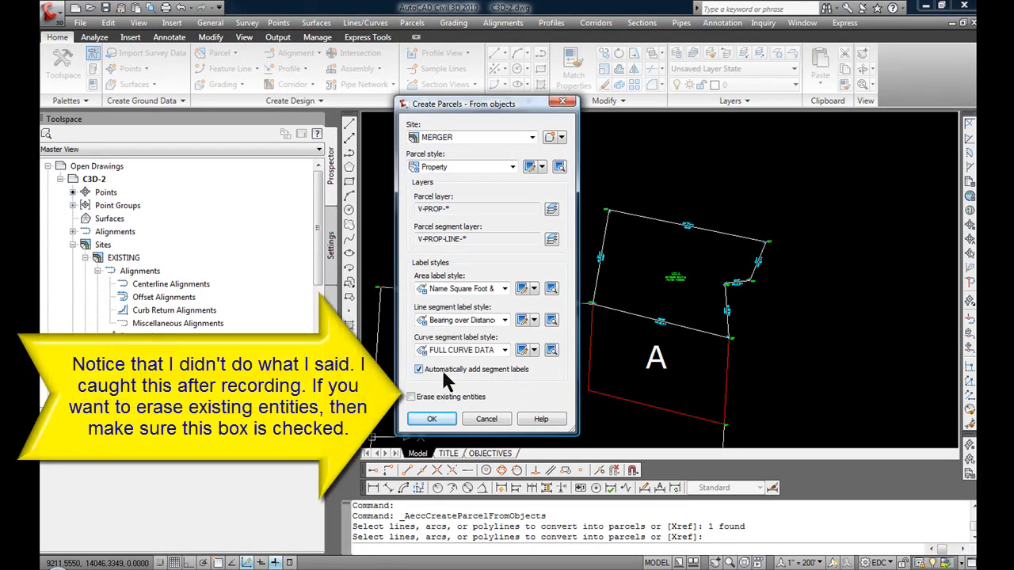
{"action": "mouse_move", "coordinate": [432, 419]}
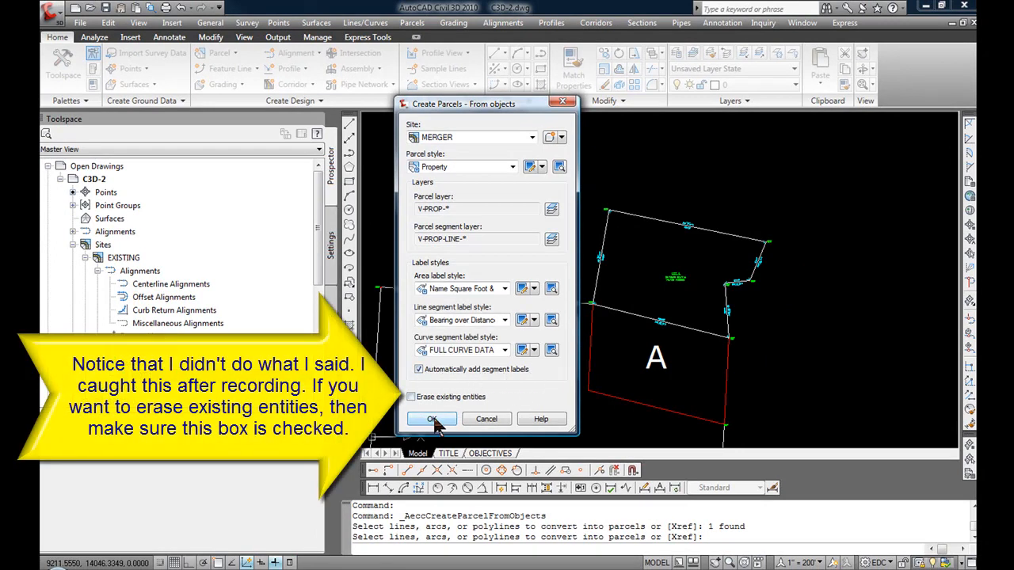
{"action": "left_click", "coordinate": [432, 419]}
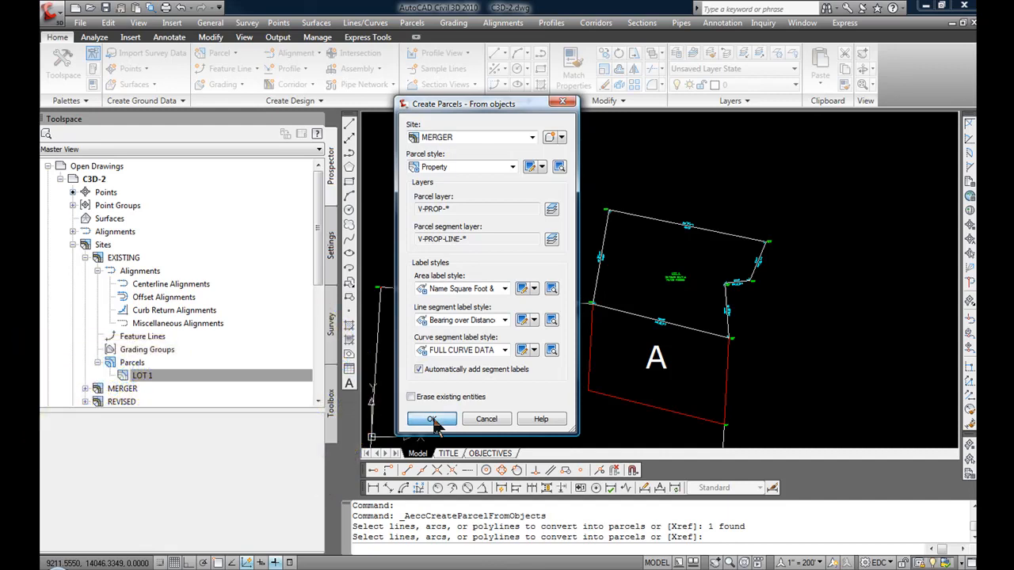
{"action": "left_click", "coordinate": [433, 420]}
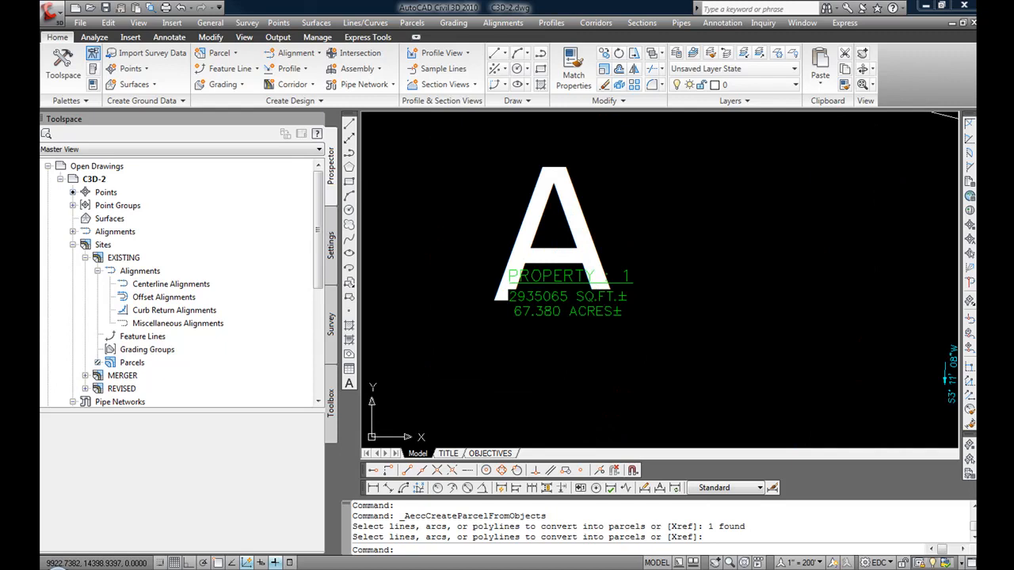
{"action": "mouse_move", "coordinate": [616, 204]}
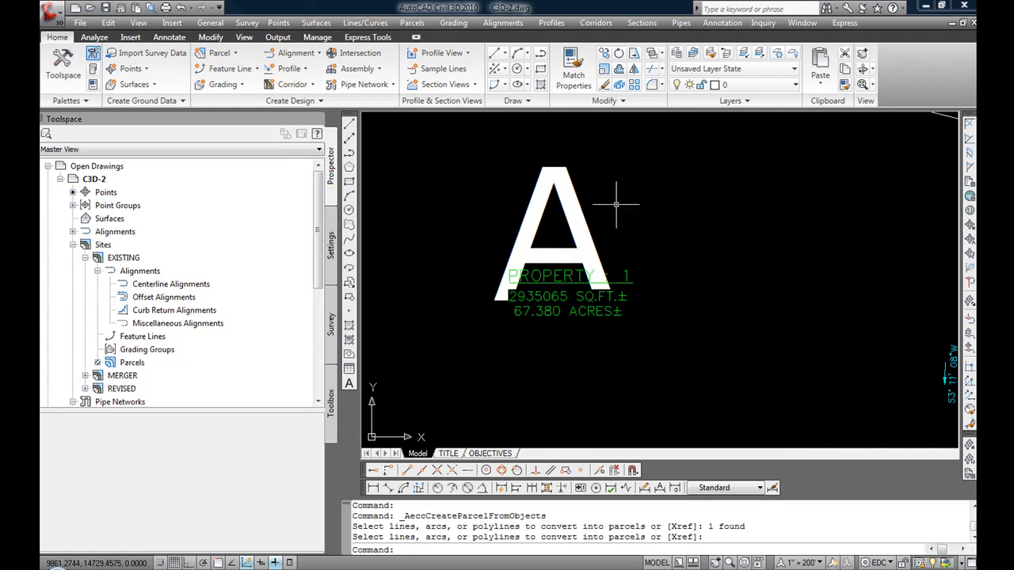
{"action": "mouse_move", "coordinate": [87, 281]}
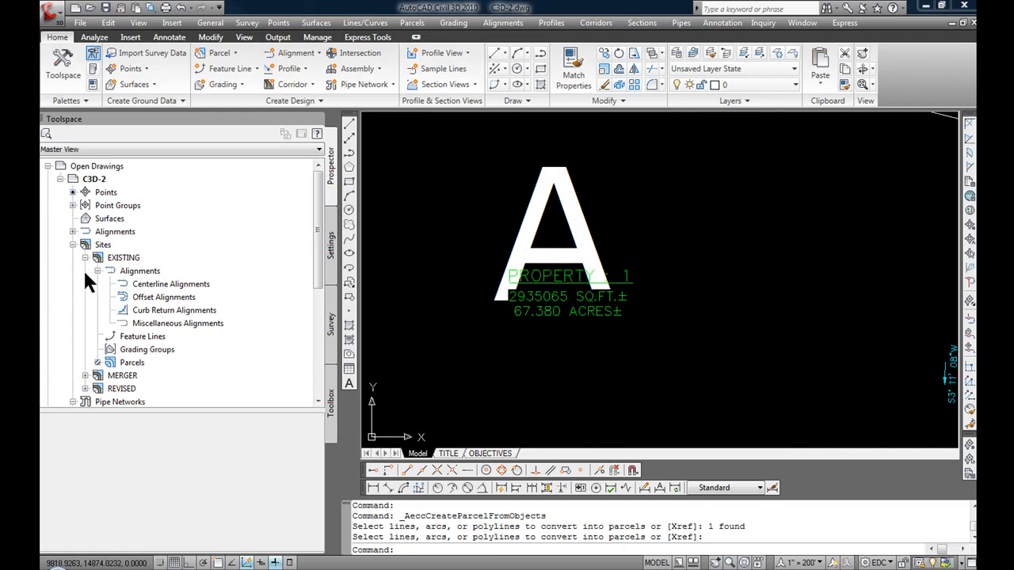
{"action": "mouse_move", "coordinate": [123, 258]}
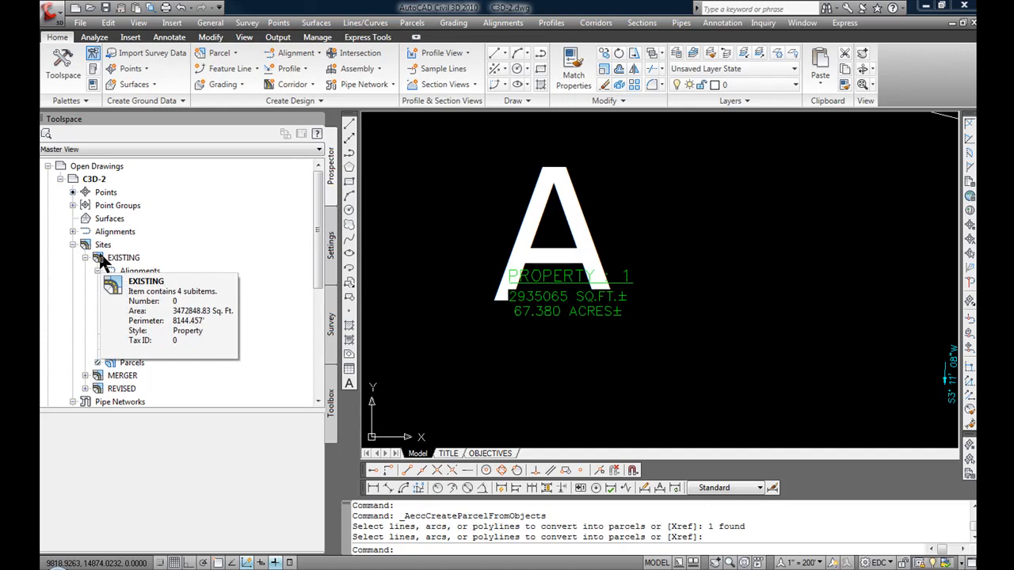
- Collapse EXISTING, expand MERGER > Parcels, and open Property : 1's properties
{"action": "left_click", "coordinate": [96, 257]}
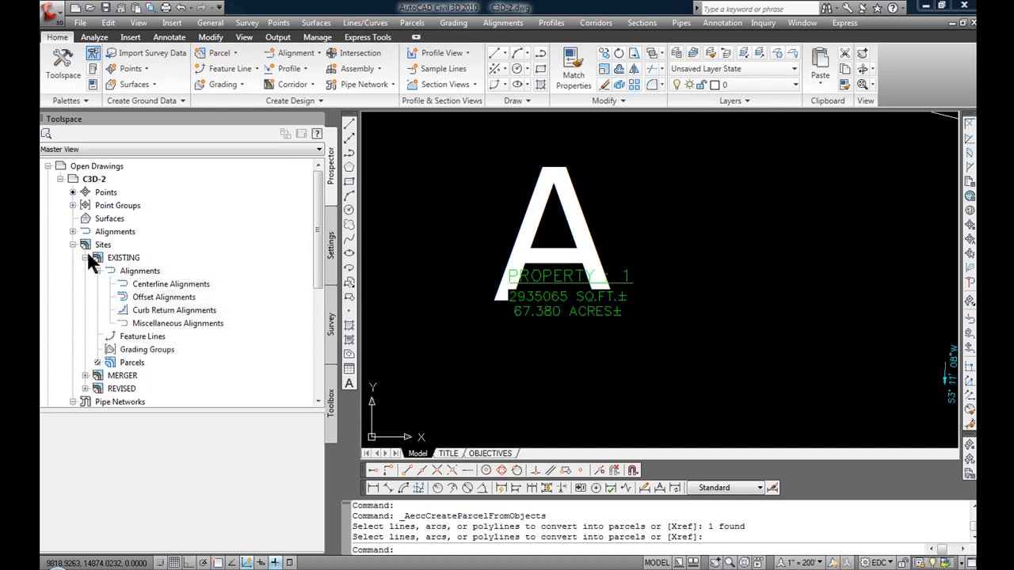
{"action": "left_click", "coordinate": [85, 257]}
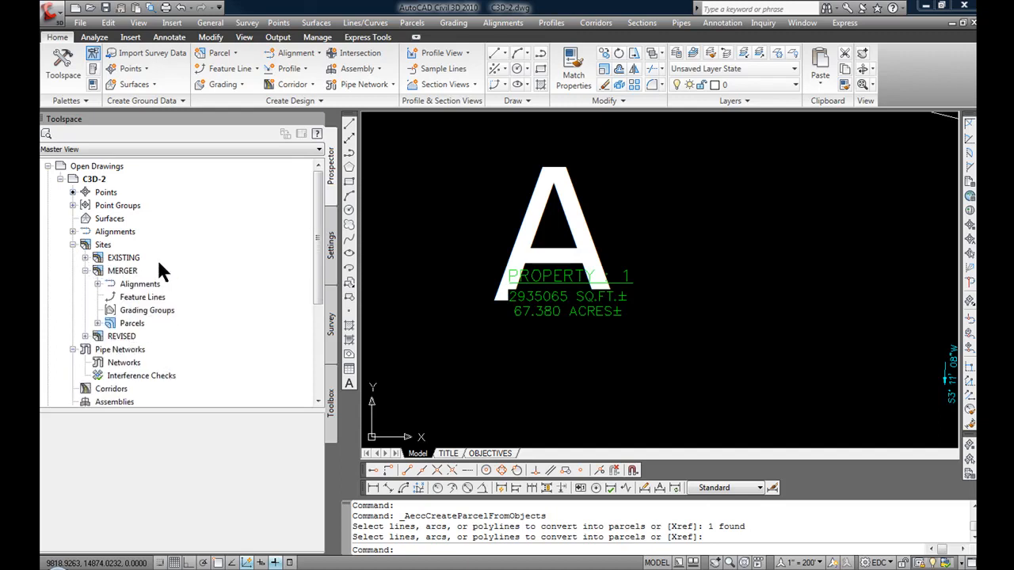
{"action": "left_click", "coordinate": [97, 323]}
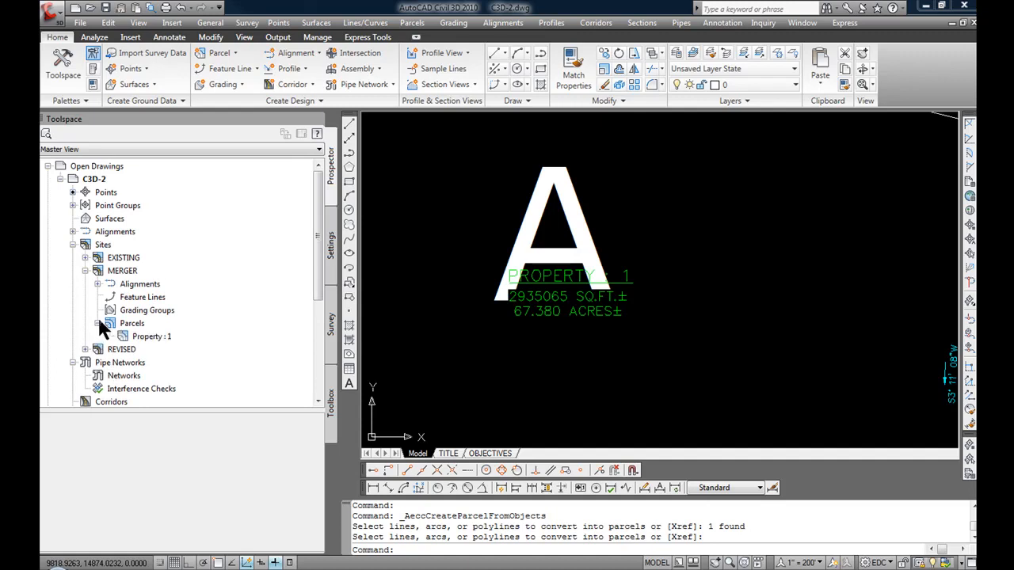
{"action": "right_click", "coordinate": [152, 336]}
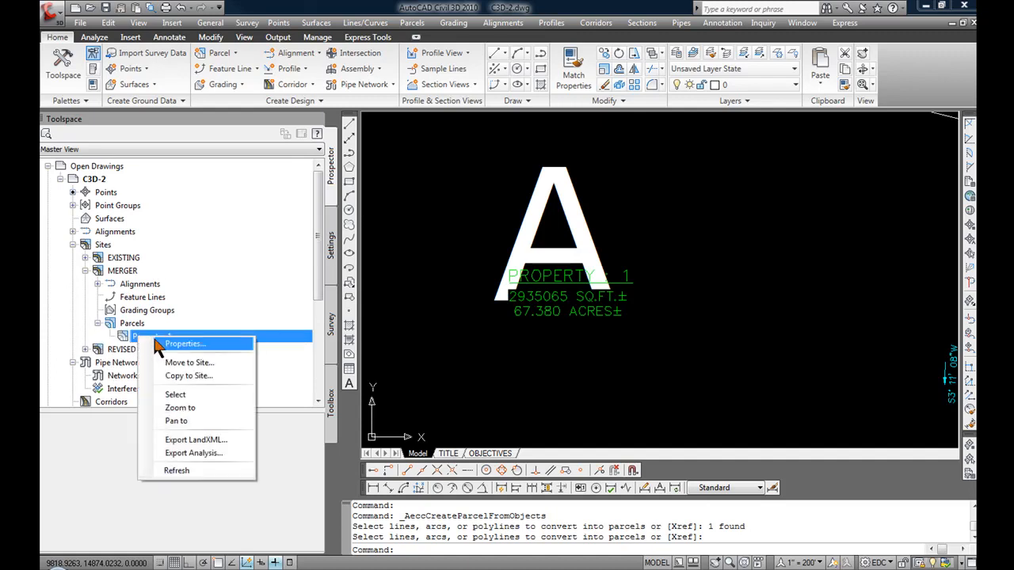
{"action": "mouse_move", "coordinate": [171, 346]}
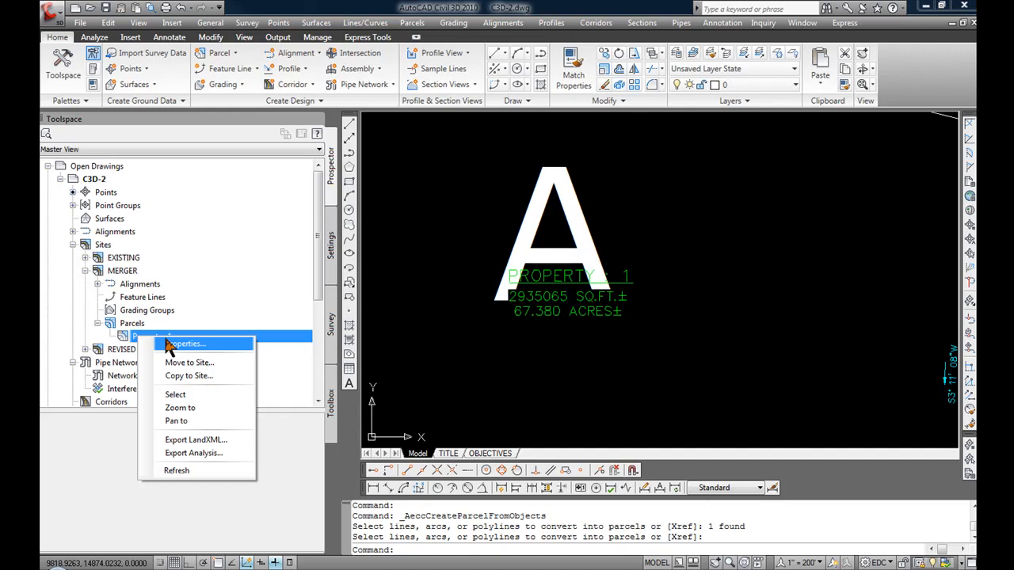
{"action": "left_click", "coordinate": [186, 343]}
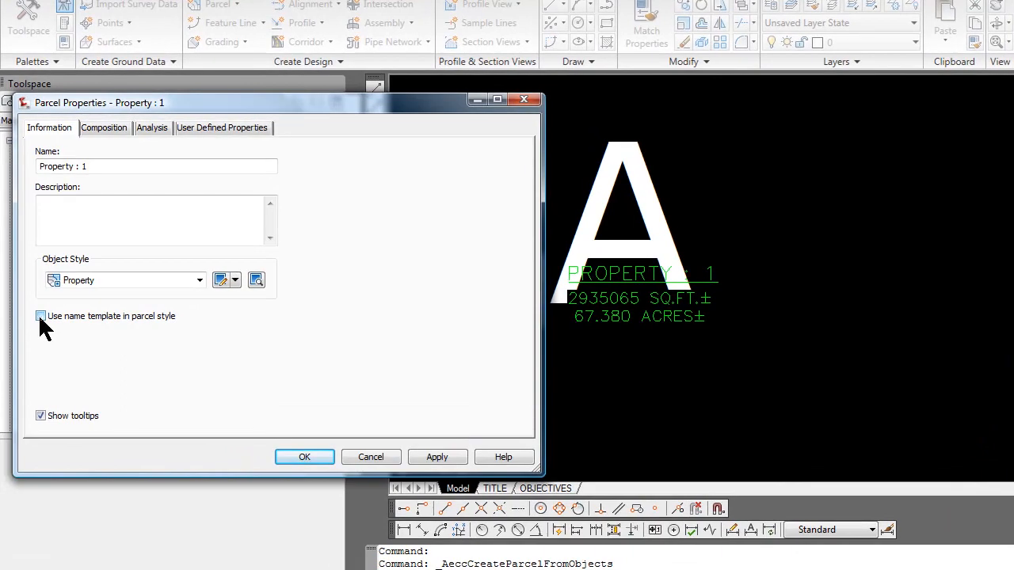
- Rename the MERGER parcel Property : 1 to PARCEL A, applying the change
{"action": "triple_click", "coordinate": [156, 166]}
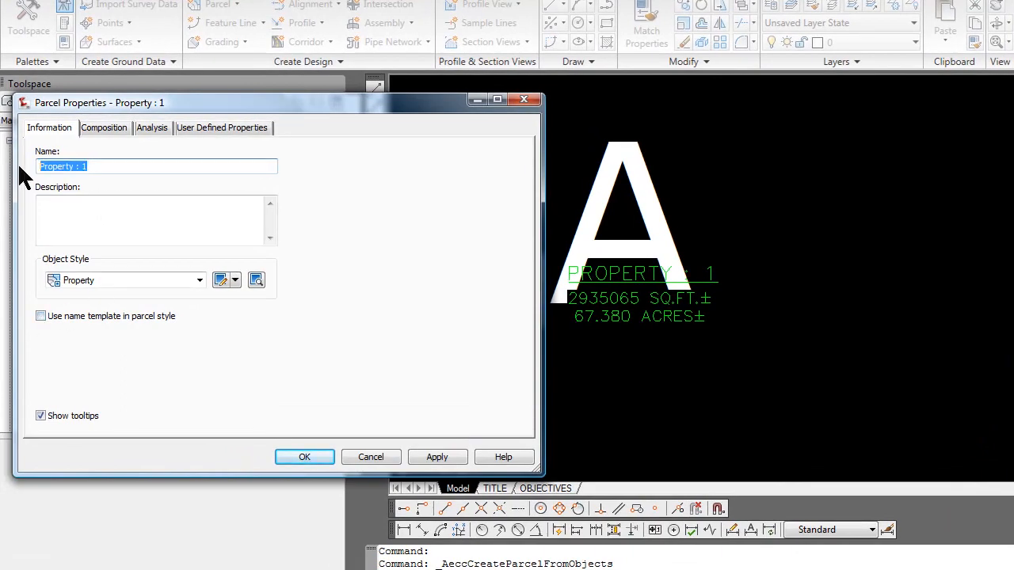
{"action": "type", "text": "PARCE"}
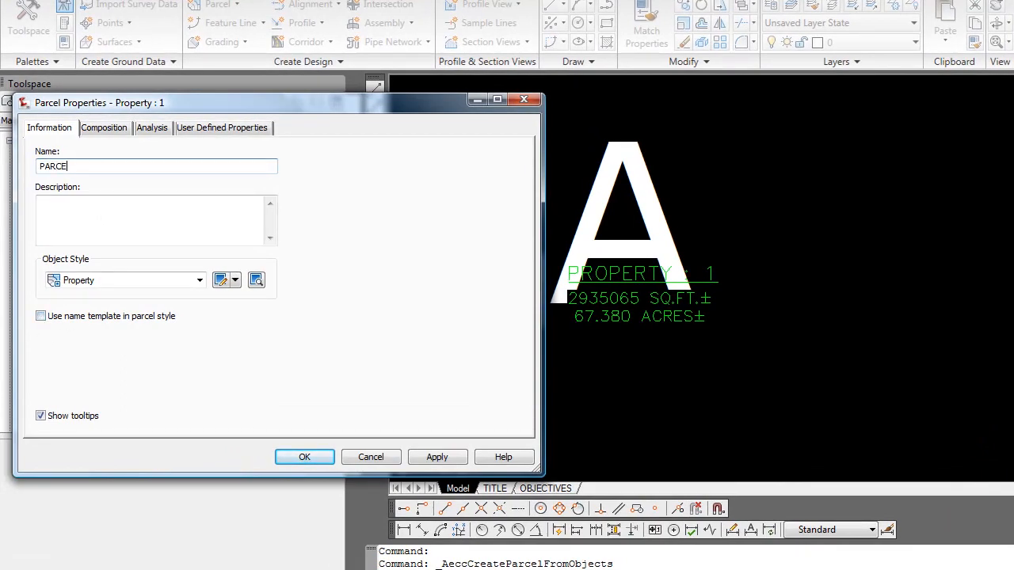
{"action": "type", "text": "A"}
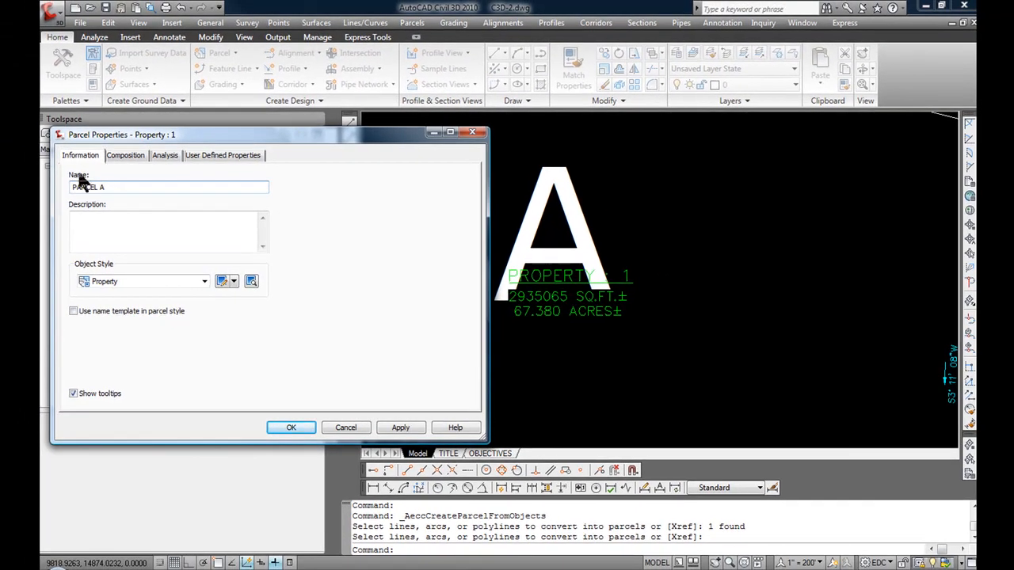
{"action": "left_click", "coordinate": [400, 427]}
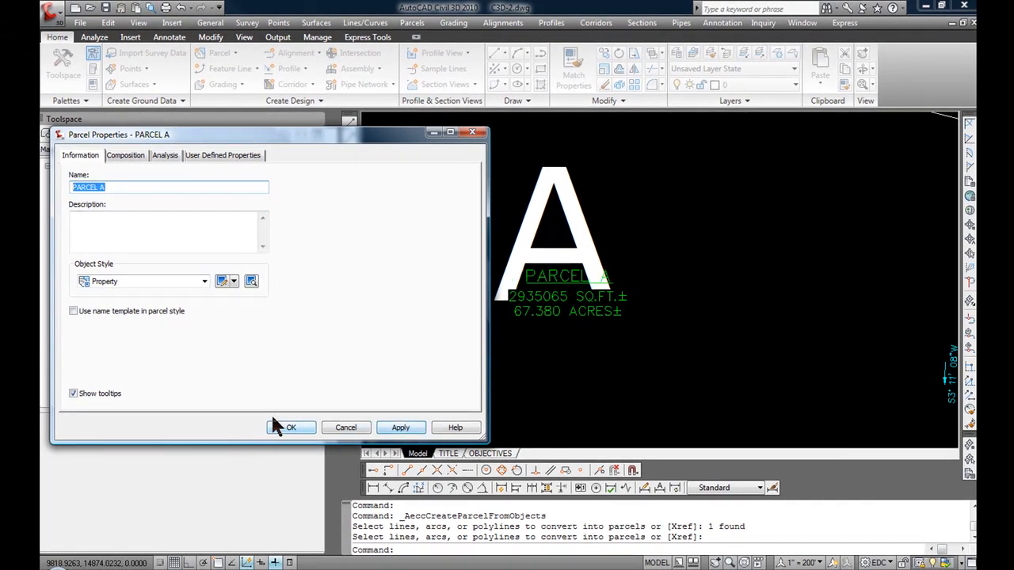
{"action": "left_click", "coordinate": [291, 428]}
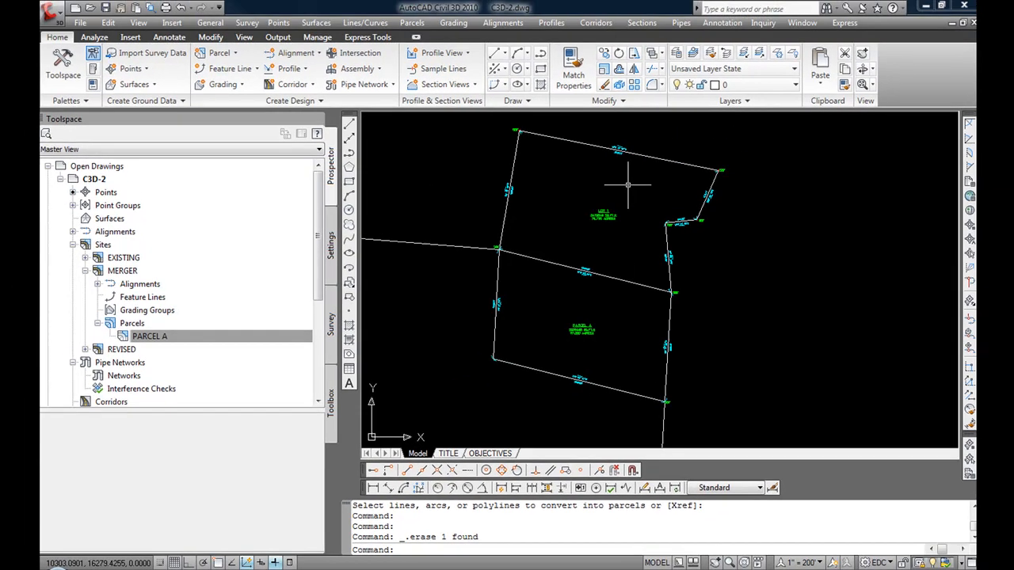
{"action": "mouse_move", "coordinate": [662, 164]}
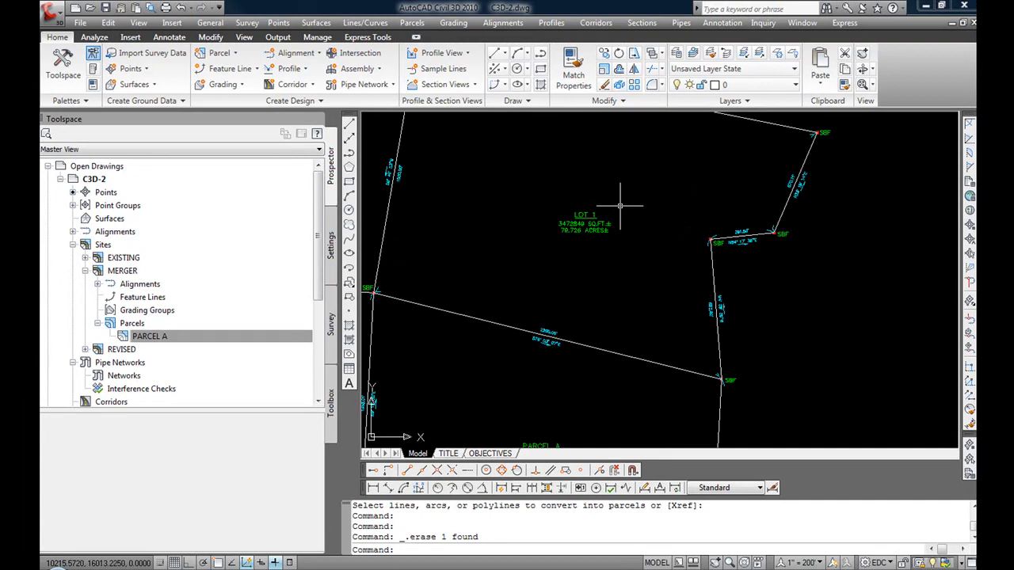
- Select the large helper letter A near Parcel A for erasing
{"action": "left_click", "coordinate": [150, 335]}
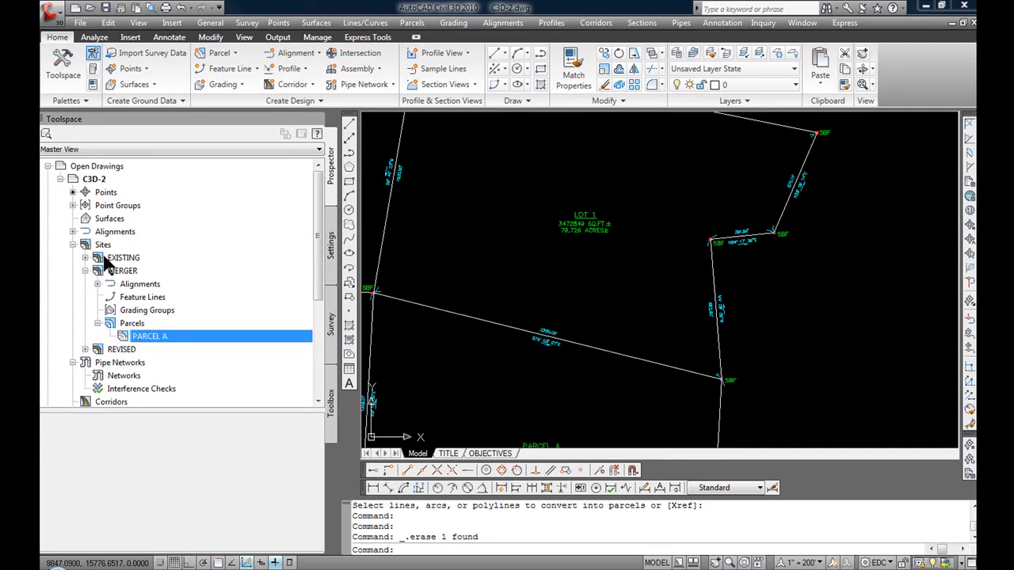